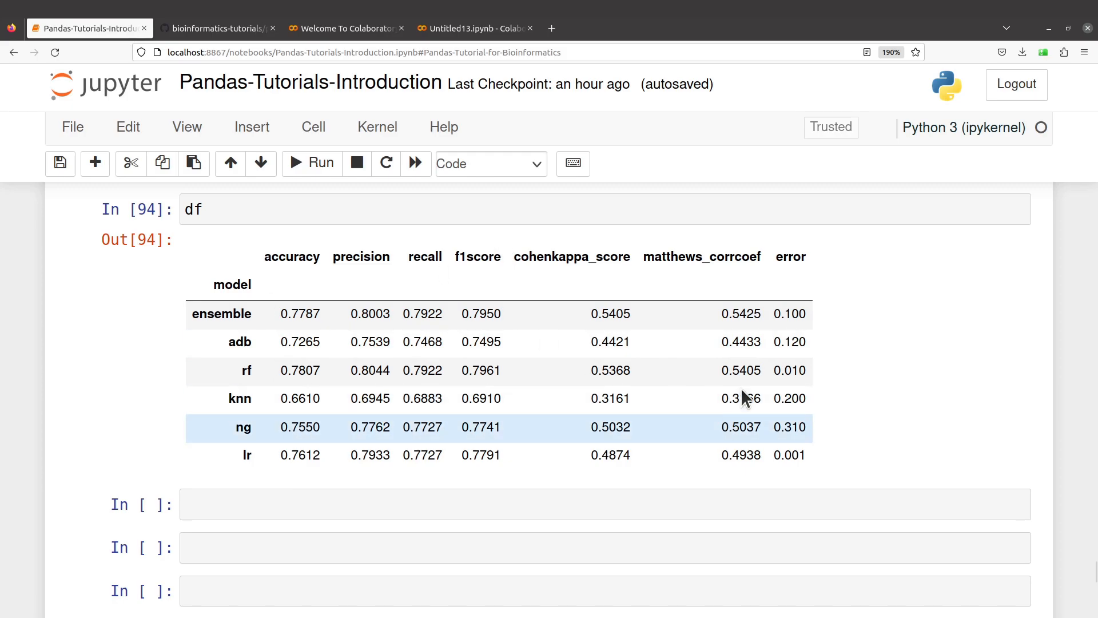
# - Scroll to the '#add new row' cell beneath the model metrics table
pyautogui.scroll(-3)
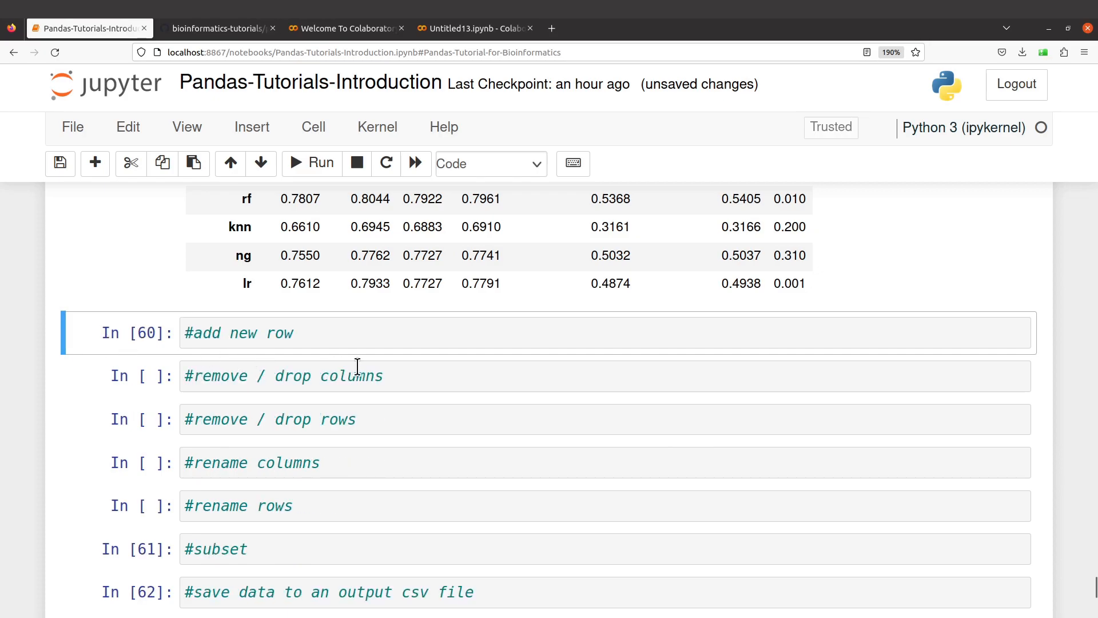
pyautogui.scroll(3)
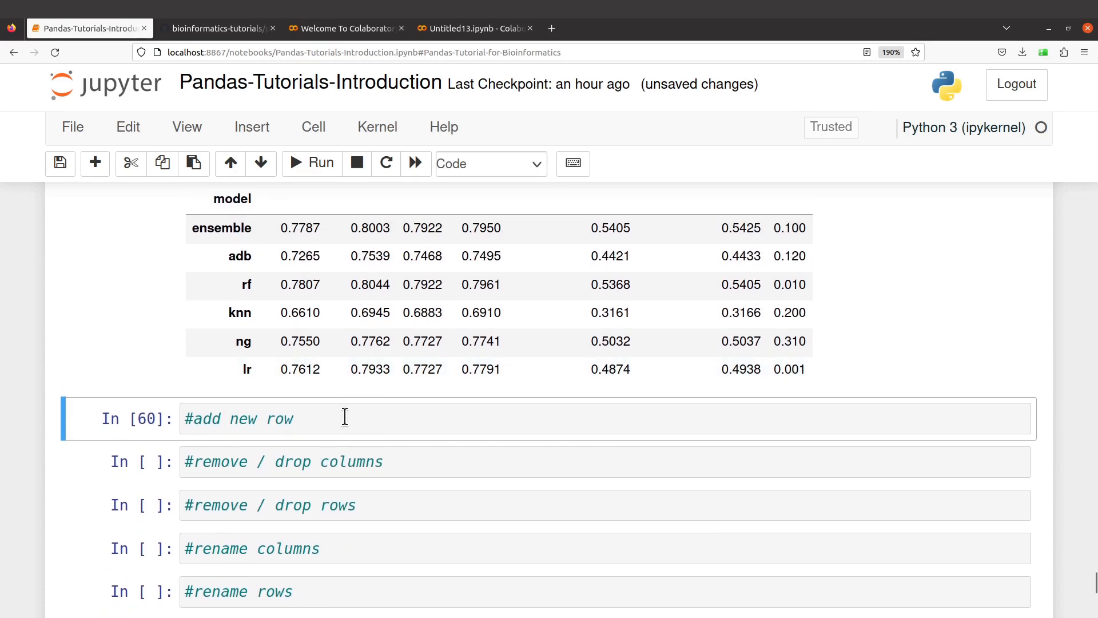
pyautogui.moveTo(106, 426)
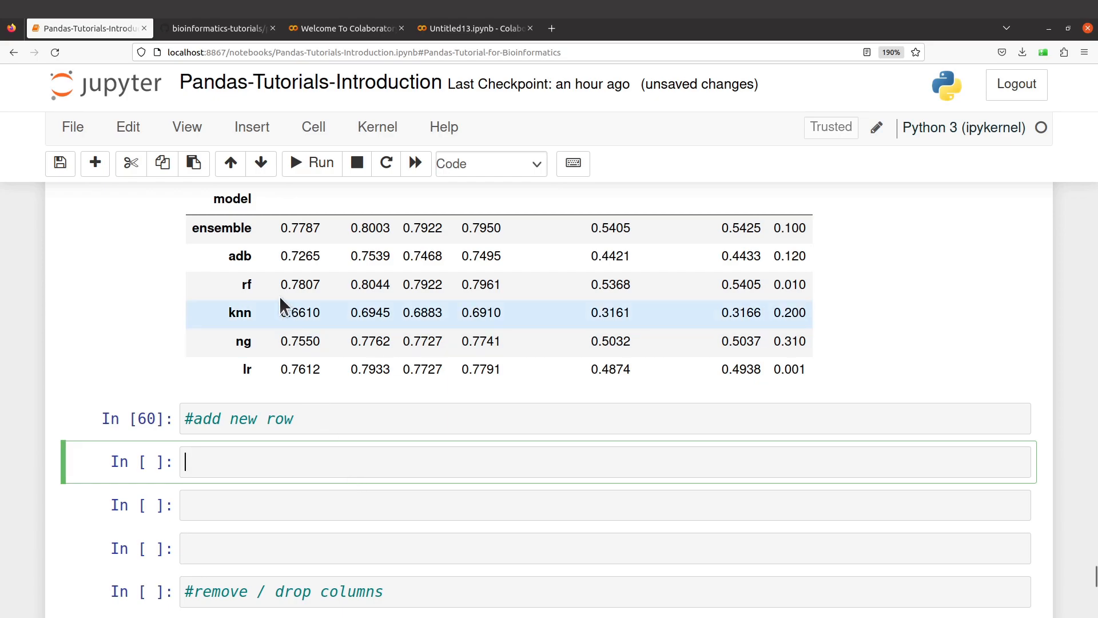
pyautogui.scroll(3)
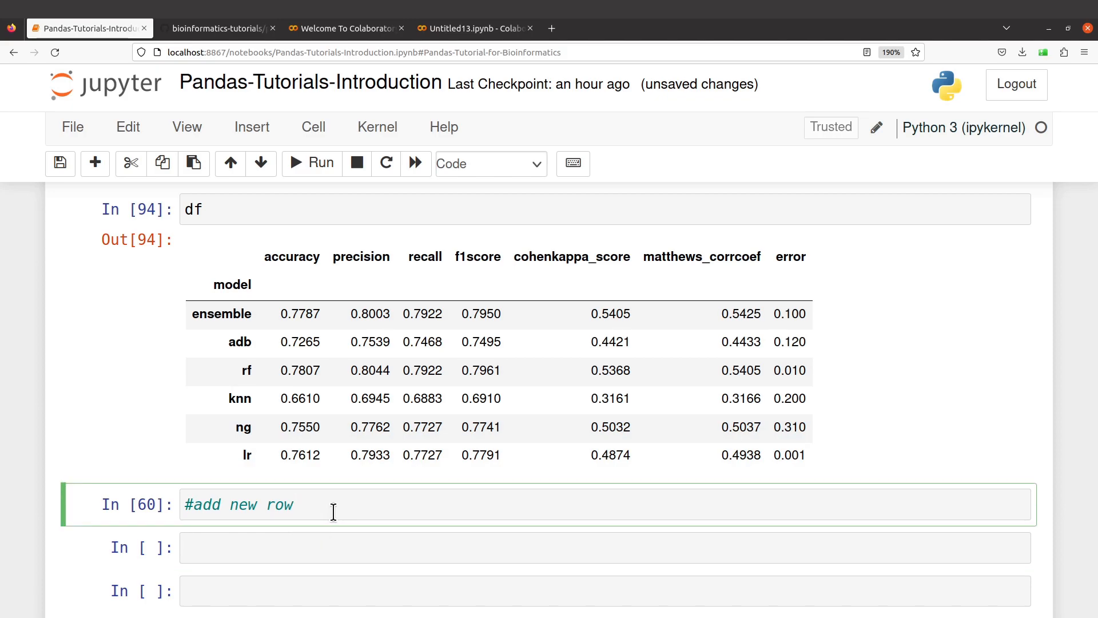
# - Enter ann=[0.7, 0.8, 0.778, 0.79, 0.53, 0.002] in the '#add new row' cell
pyautogui.write('ann')
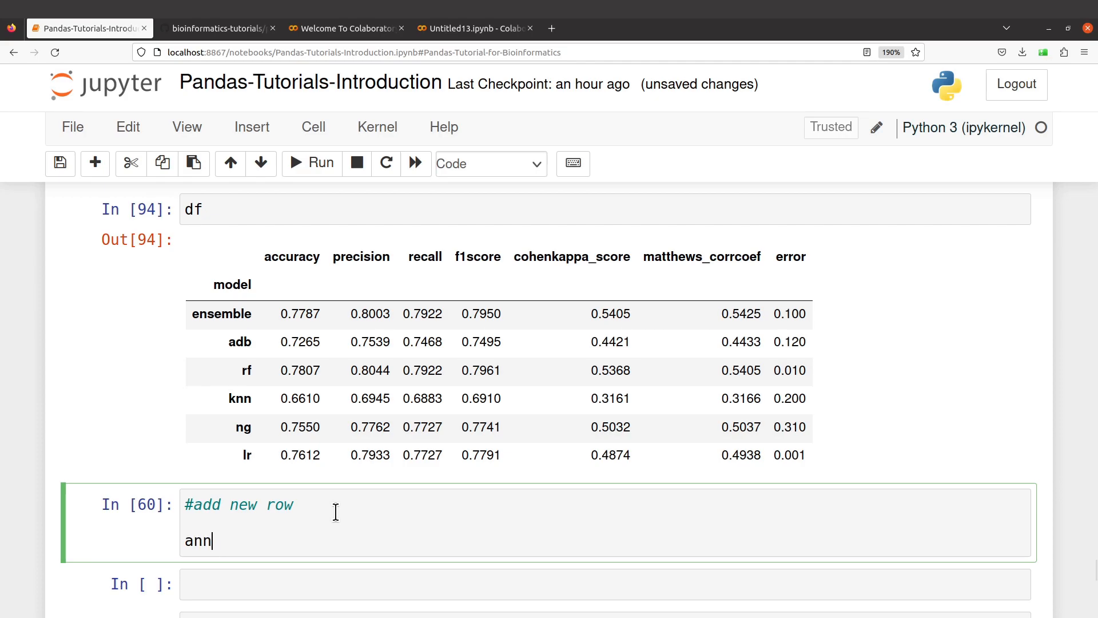
pyautogui.write('=')
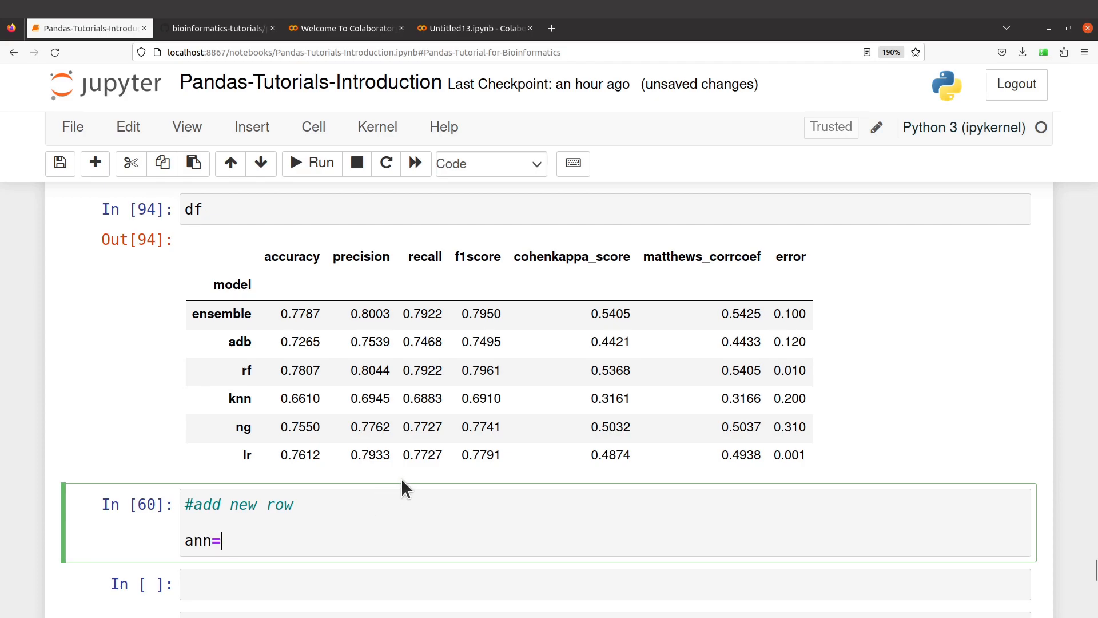
pyautogui.moveTo(321, 309)
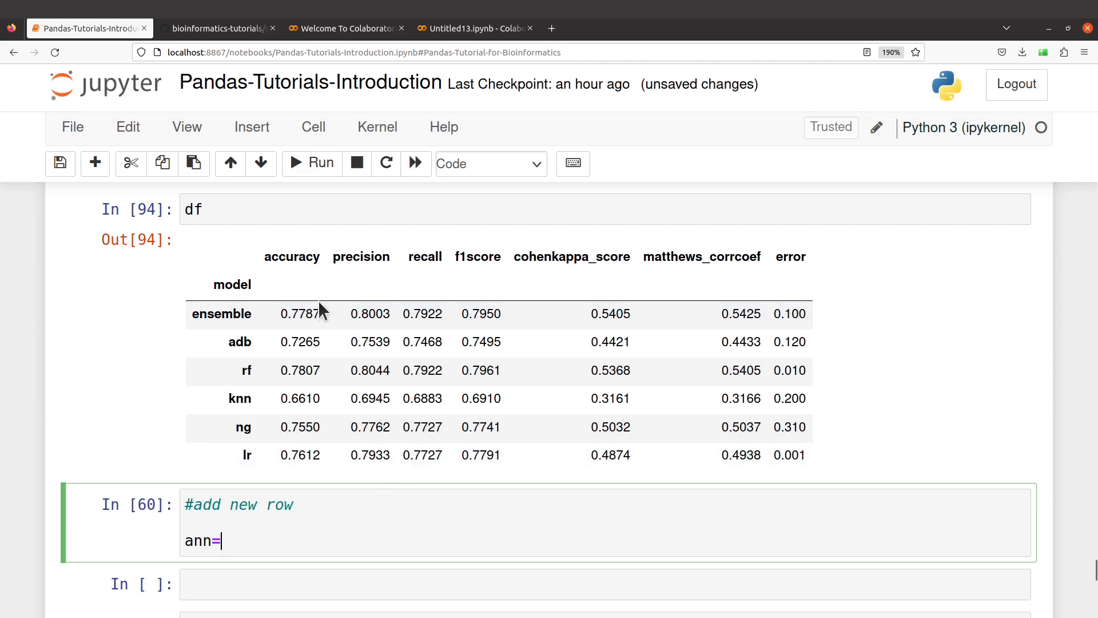
pyautogui.moveTo(490, 275)
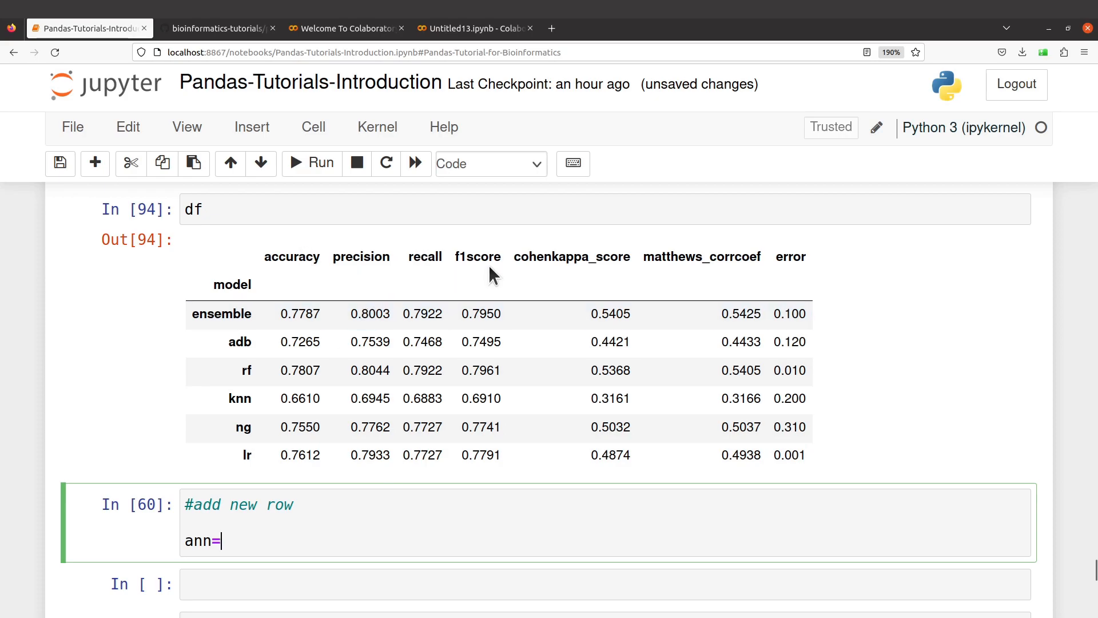
pyautogui.moveTo(369, 539)
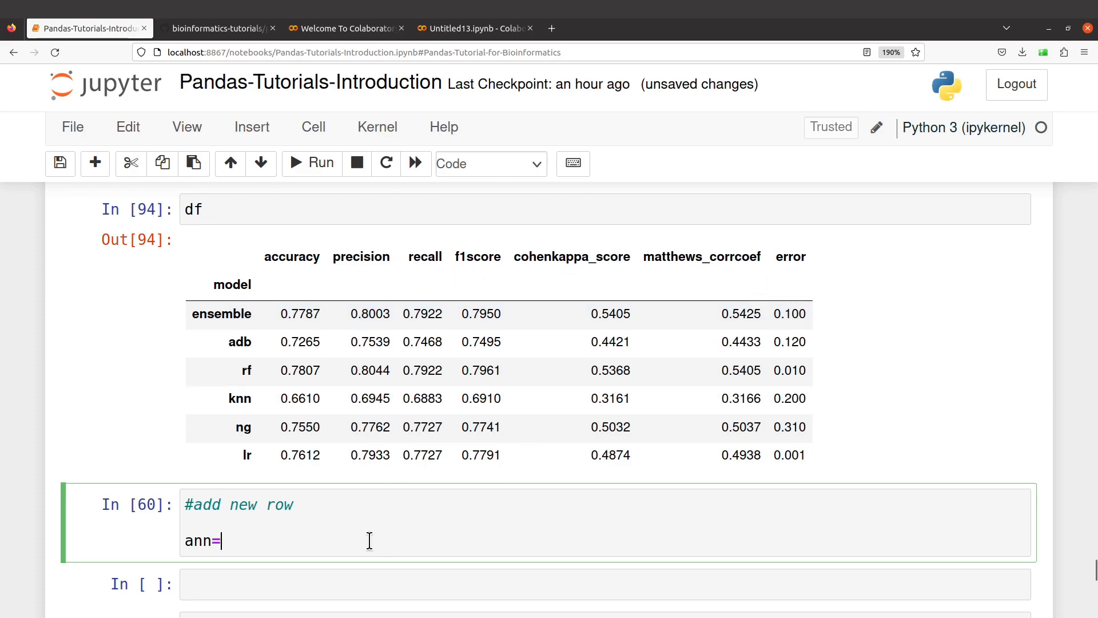
pyautogui.moveTo(448, 552)
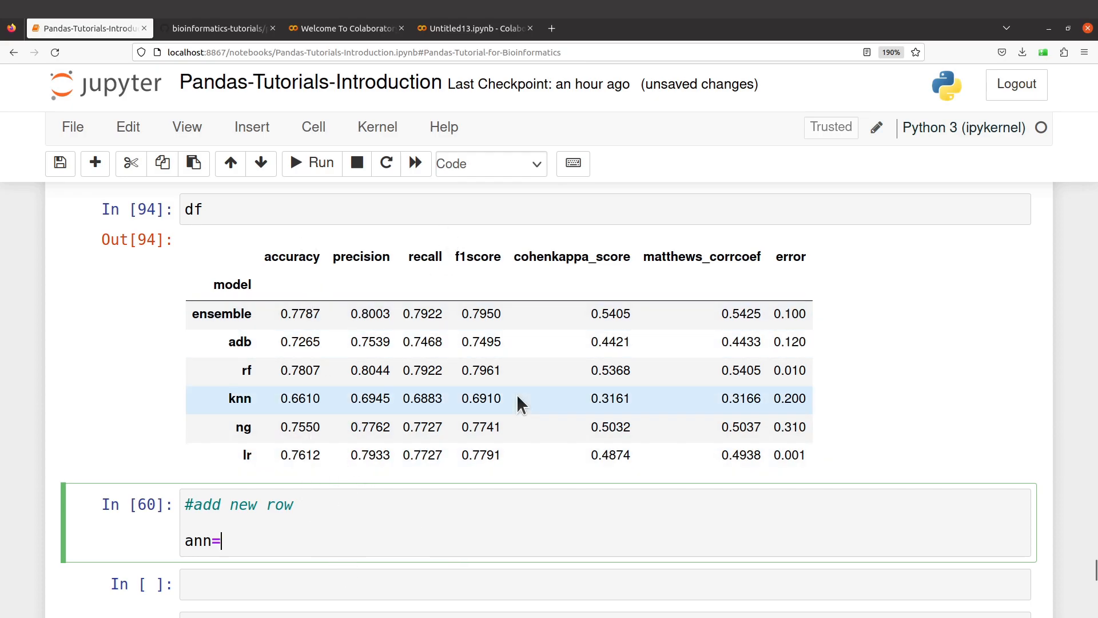
pyautogui.write('[0]')
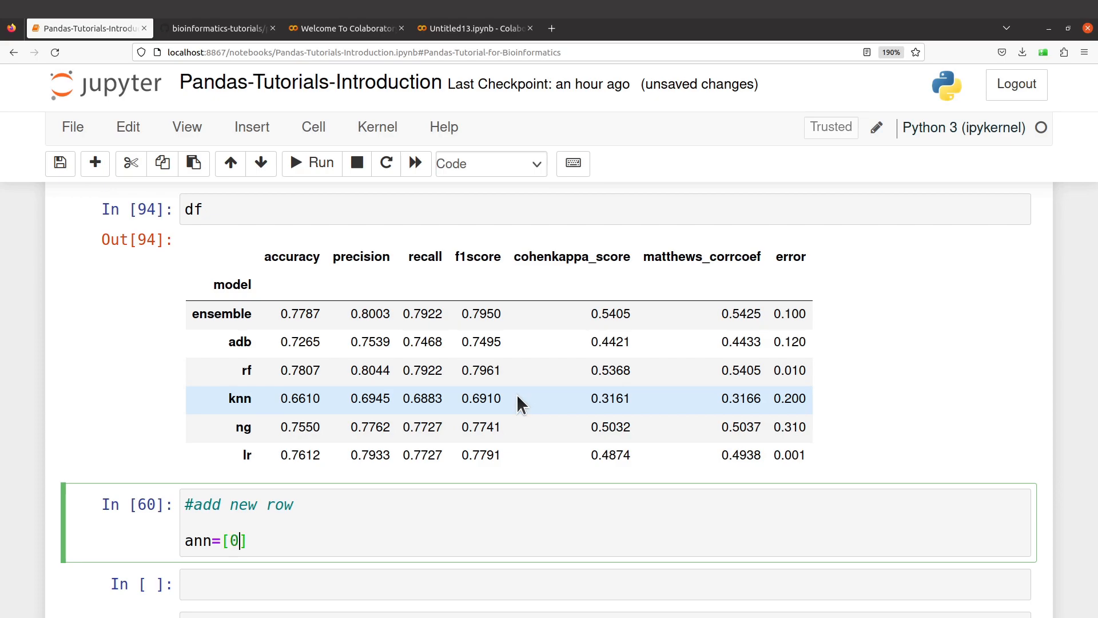
pyautogui.write('.7')
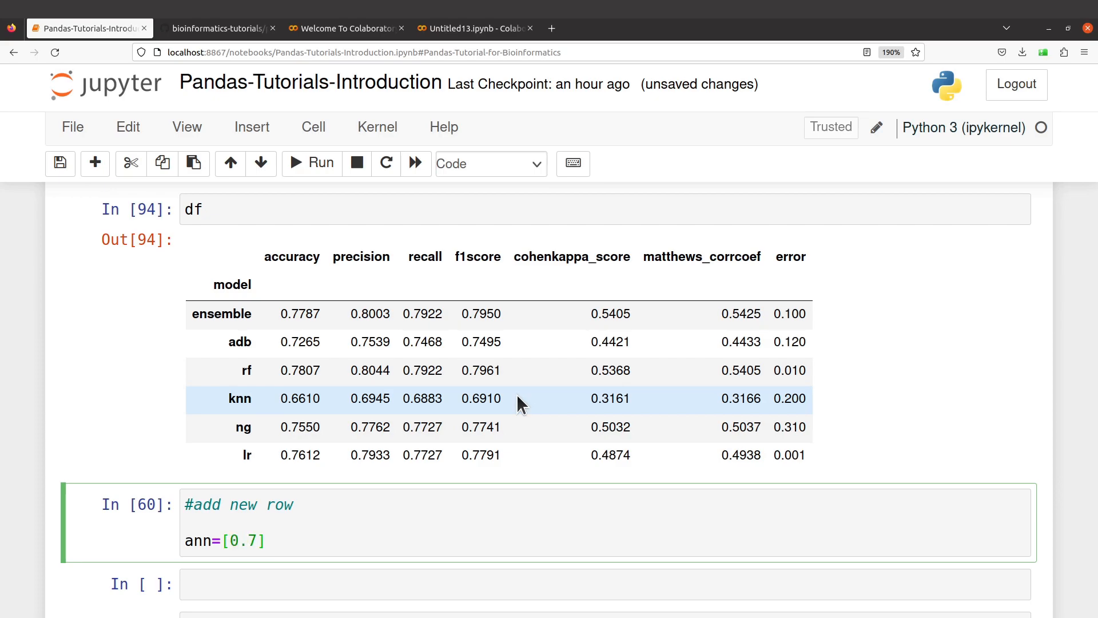
pyautogui.write(', 0')
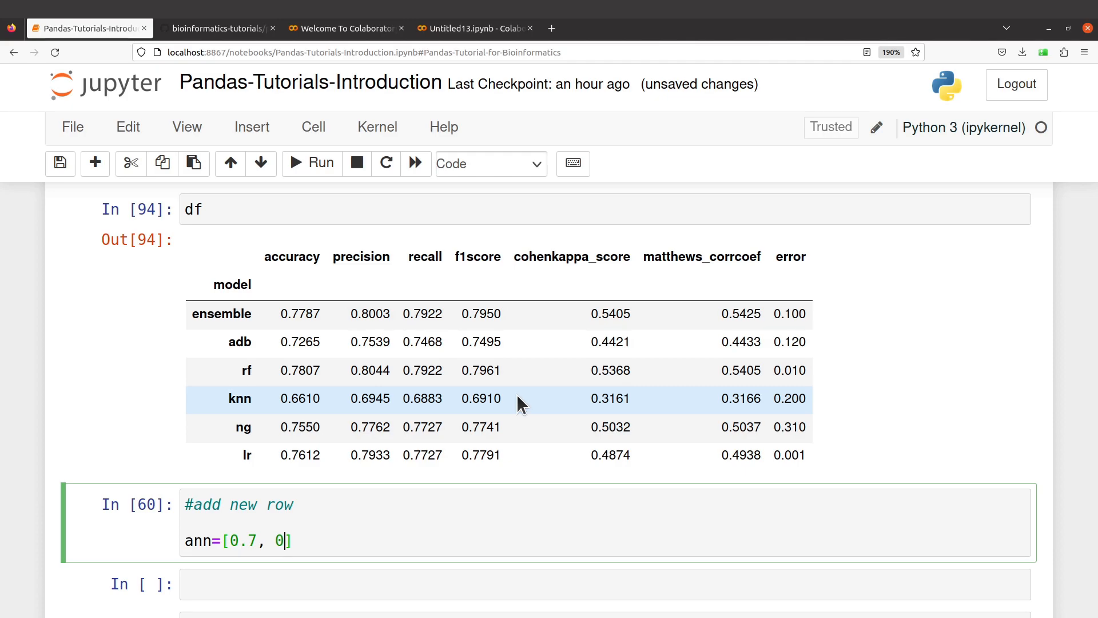
pyautogui.write('.8,')
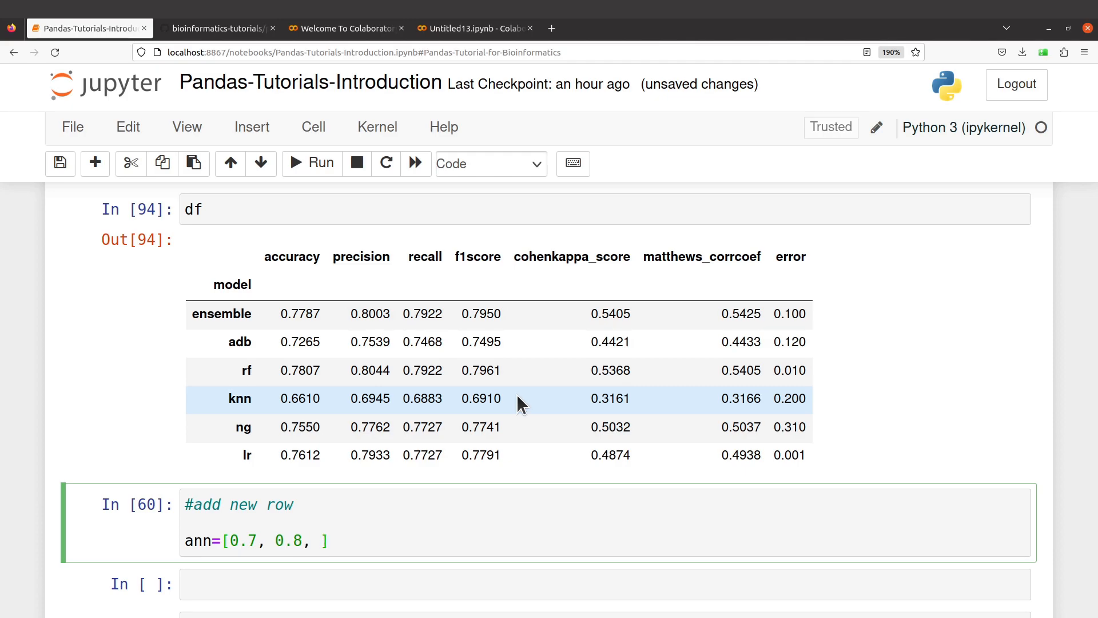
pyautogui.write('0.77')
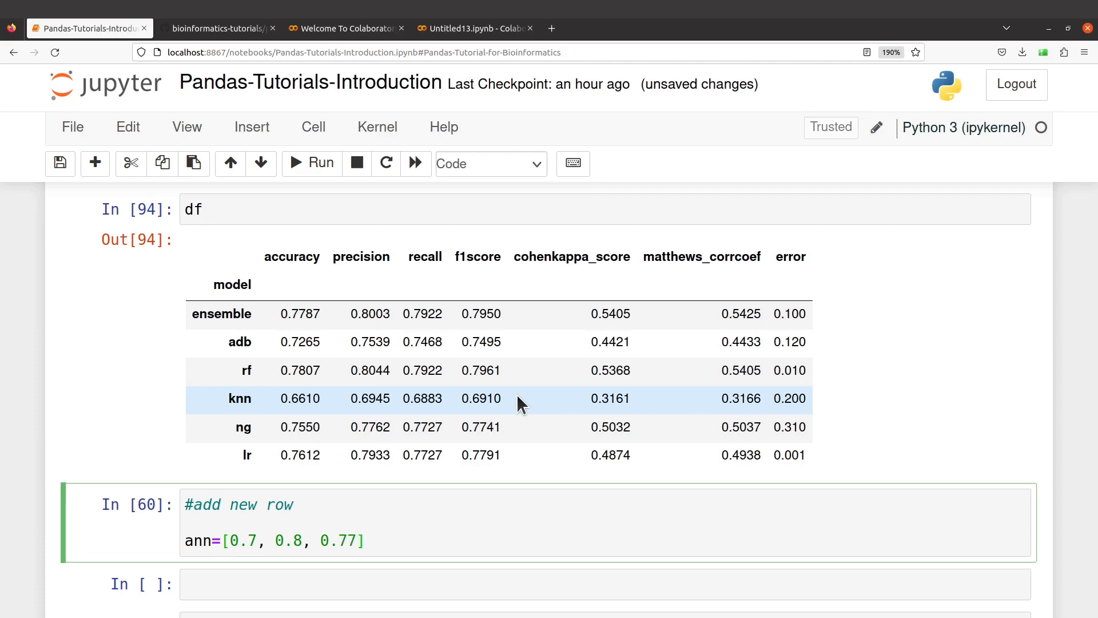
pyautogui.write('8,')
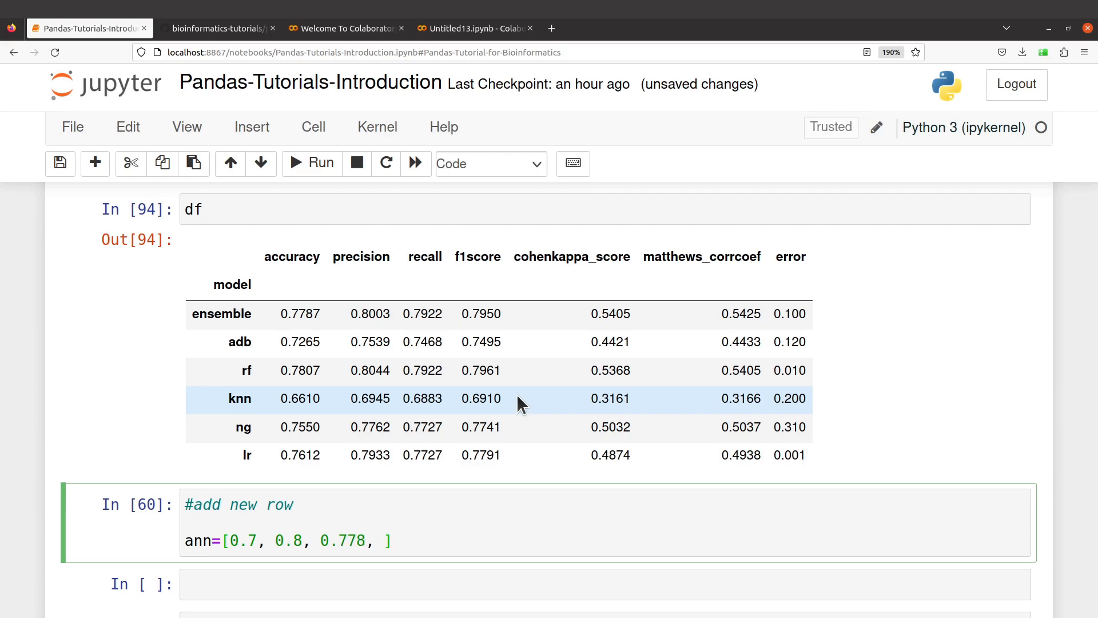
pyautogui.moveTo(593, 611)
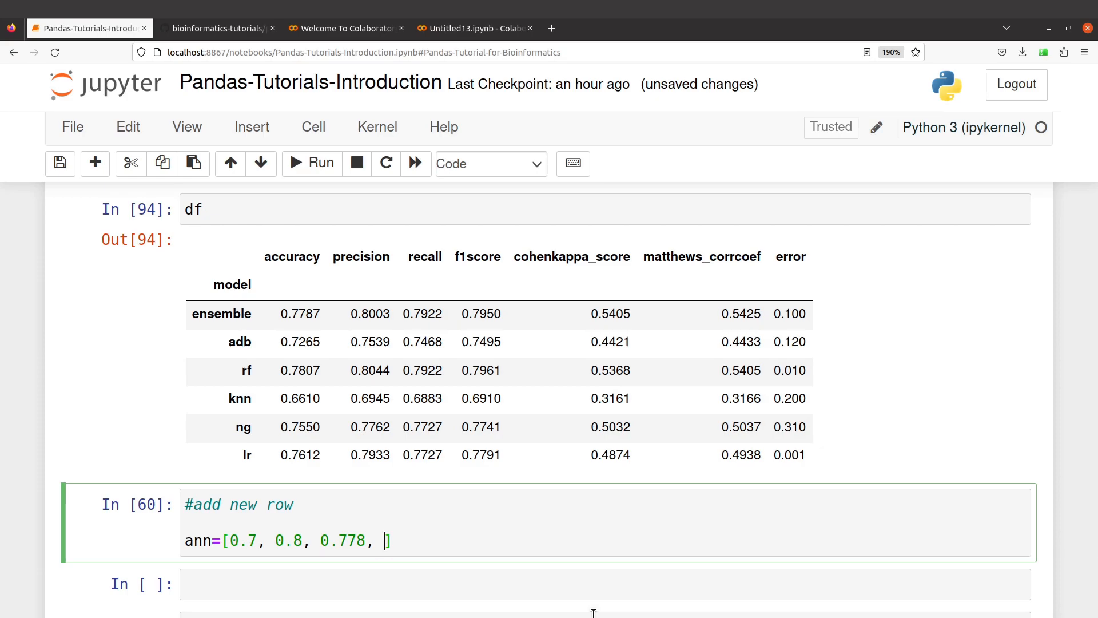
pyautogui.write('0.')
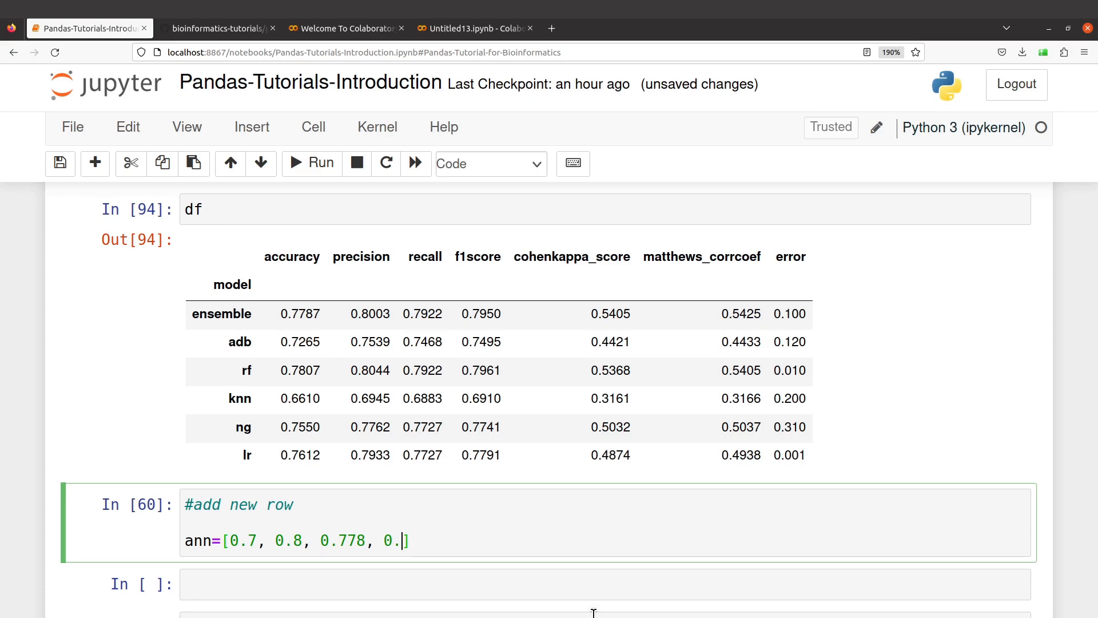
pyautogui.write('7')
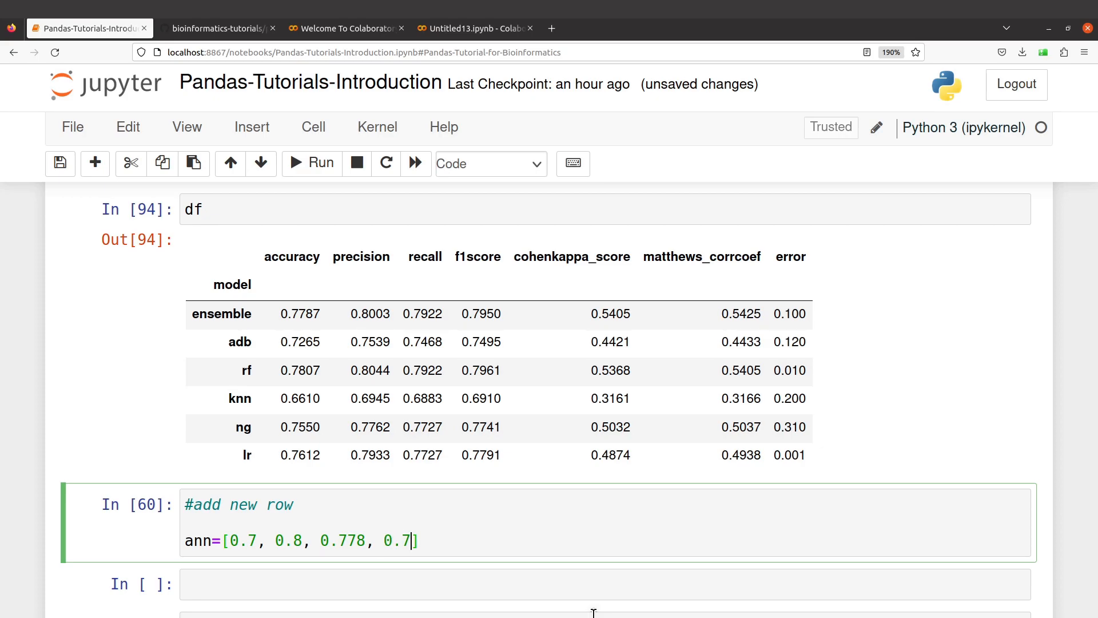
pyautogui.write('9,')
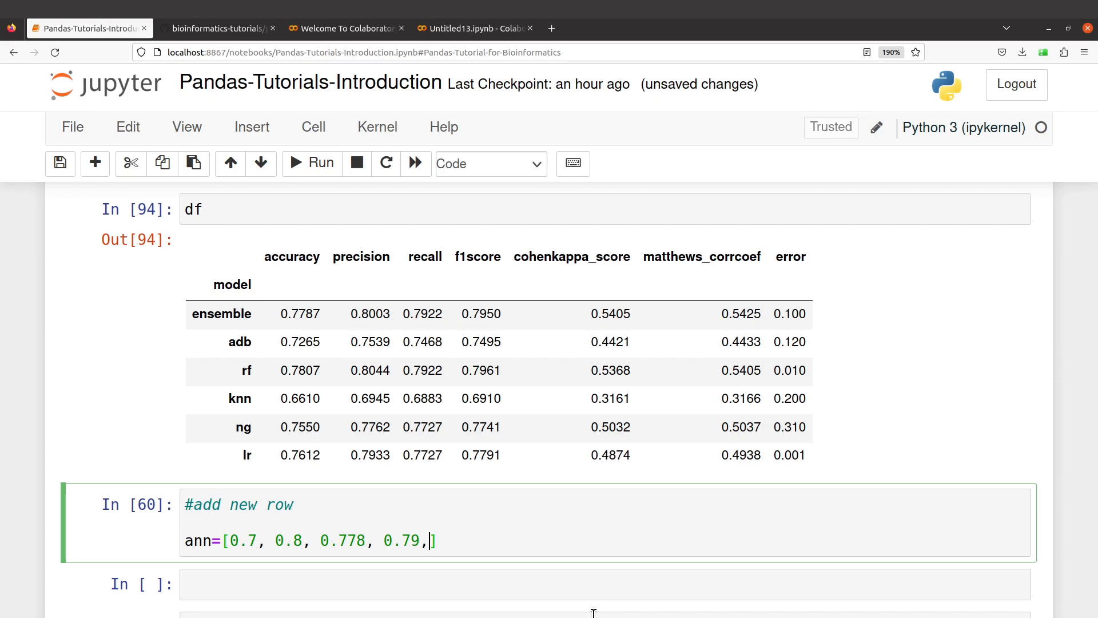
pyautogui.write('0.')
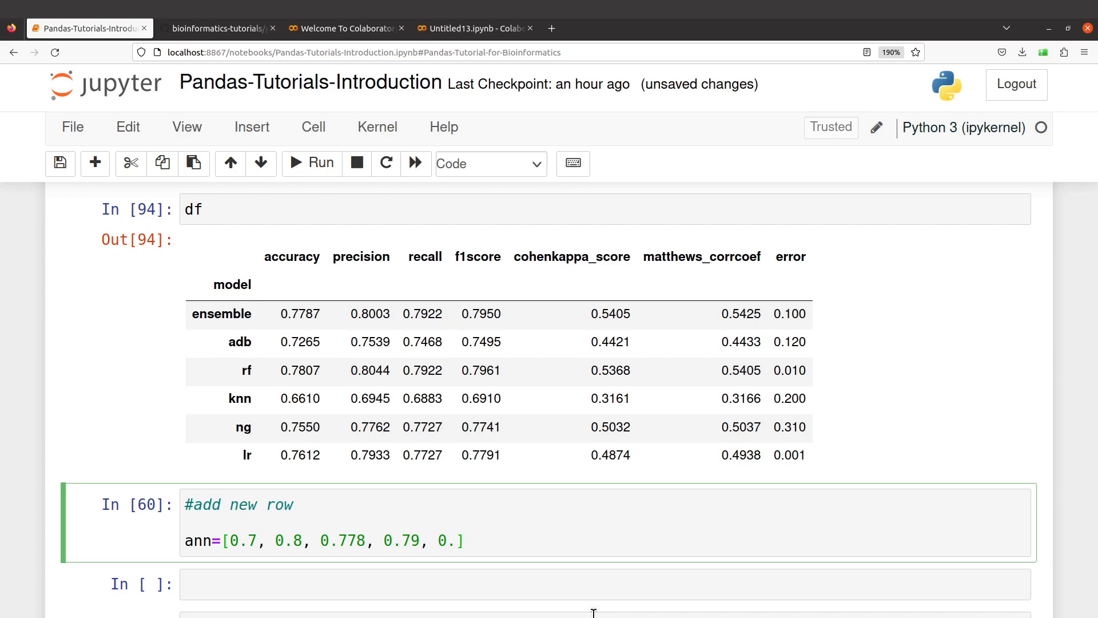
pyautogui.write('5')
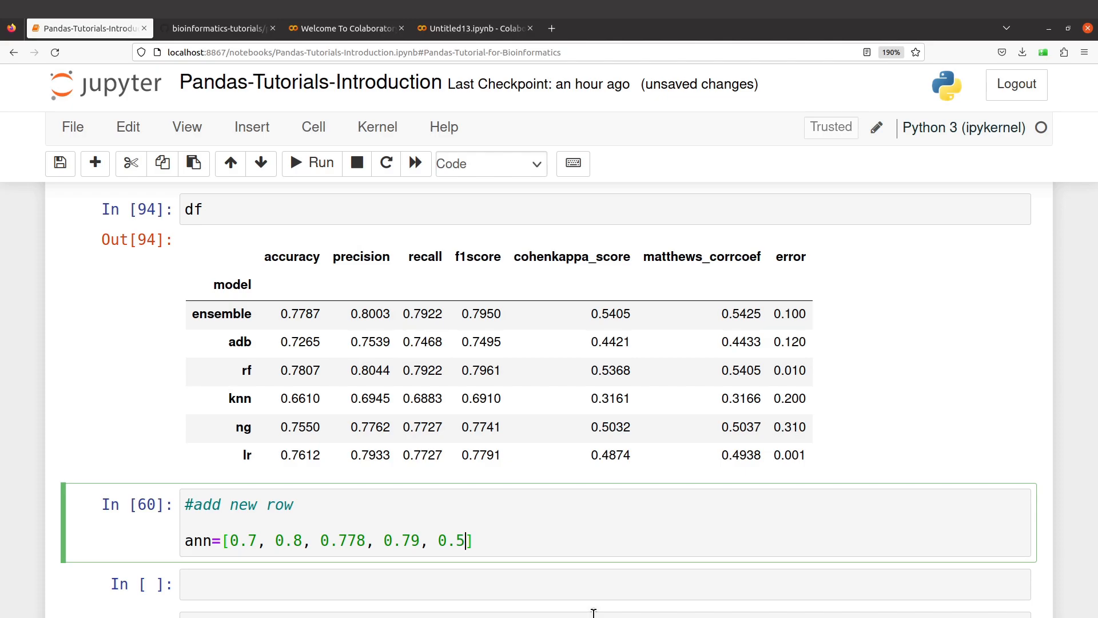
pyautogui.write('3')
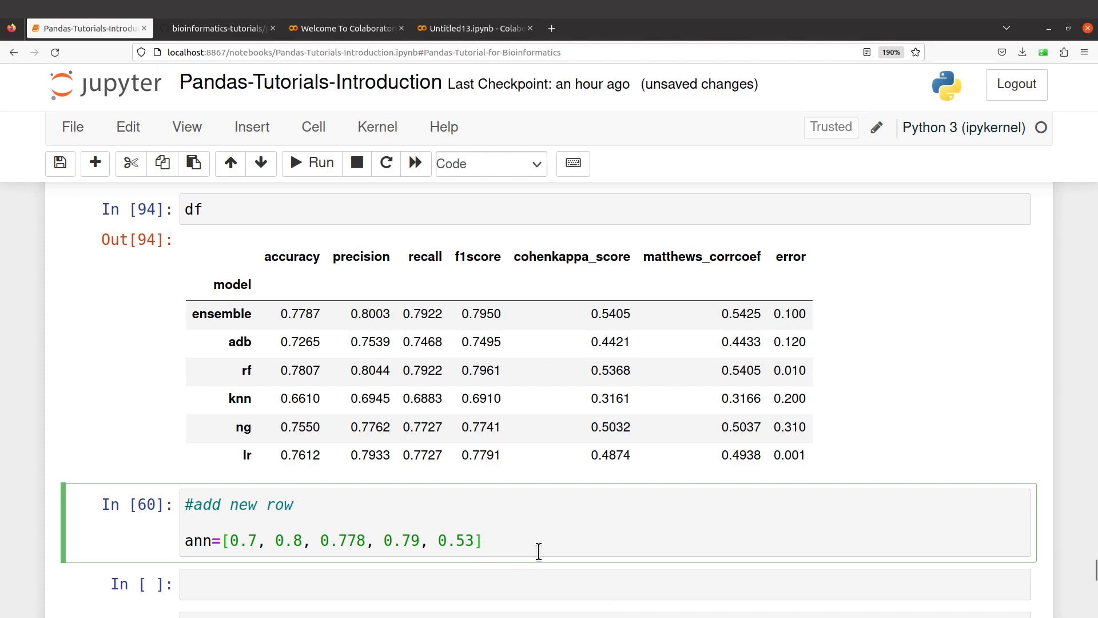
pyautogui.write(', 0')
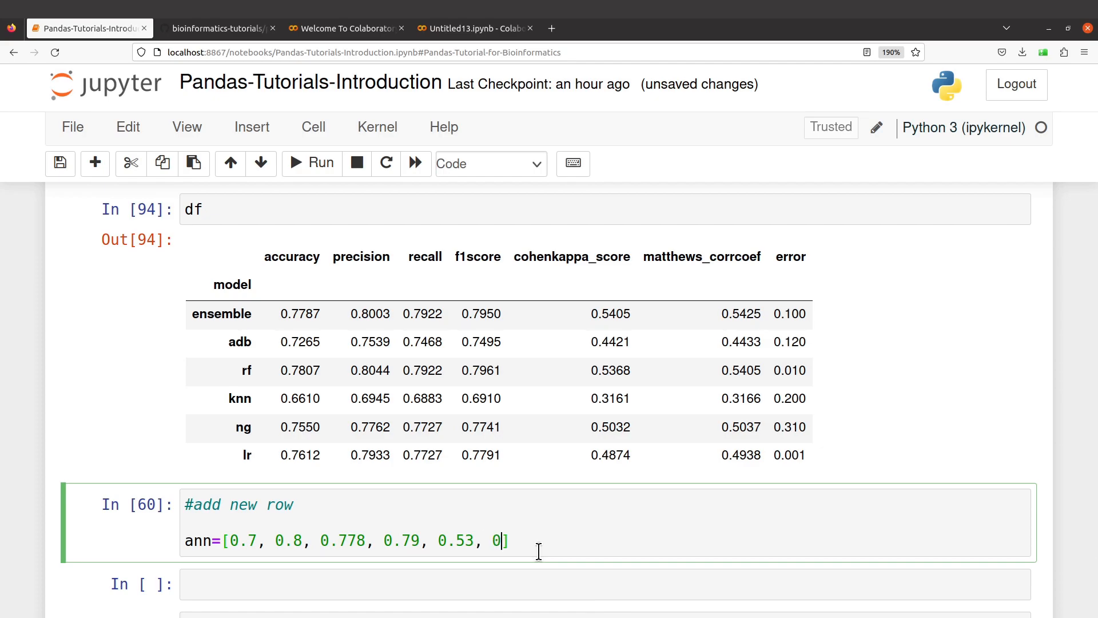
pyautogui.write('.002')
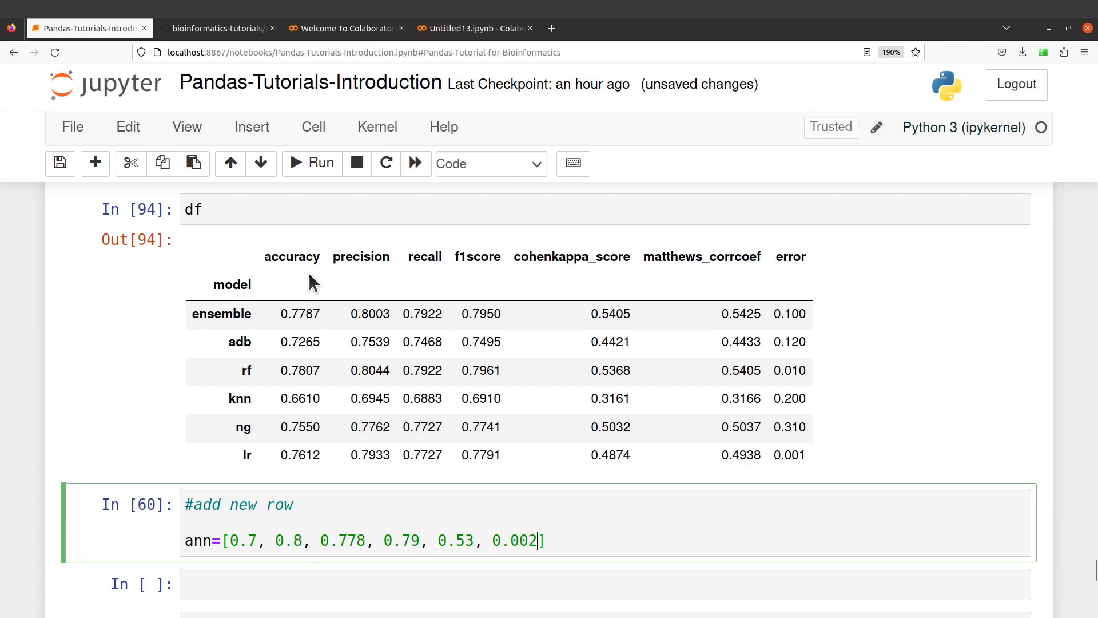
pyautogui.moveTo(436, 259)
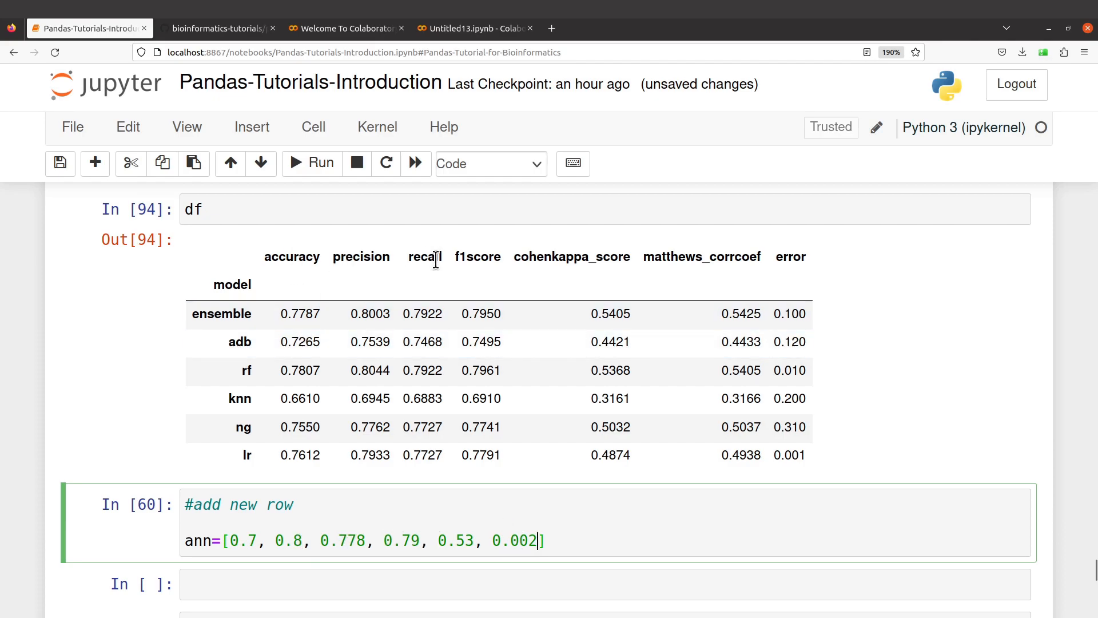
pyautogui.moveTo(460, 356)
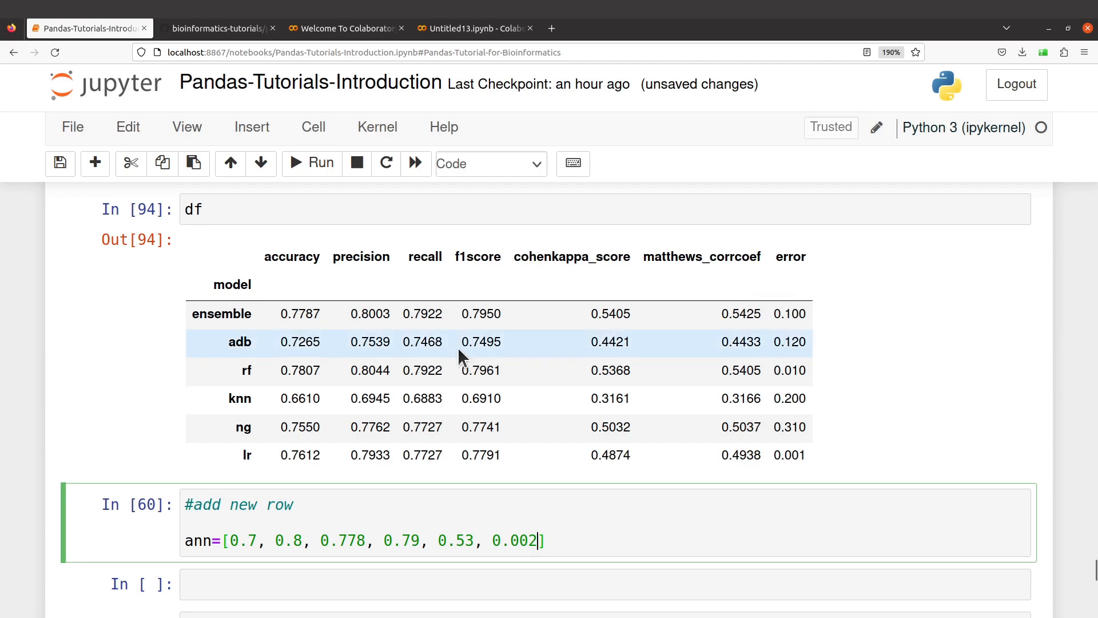
pyautogui.moveTo(410, 250)
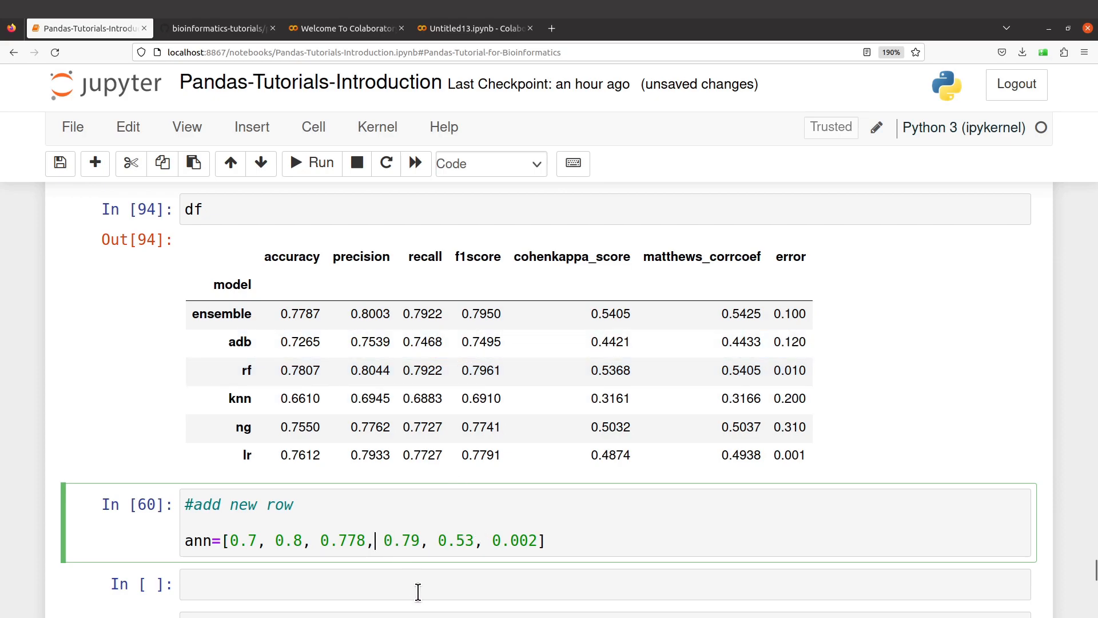
# - Insert 0.76 as the fourth value of the ann list, making seven values
pyautogui.write('0')
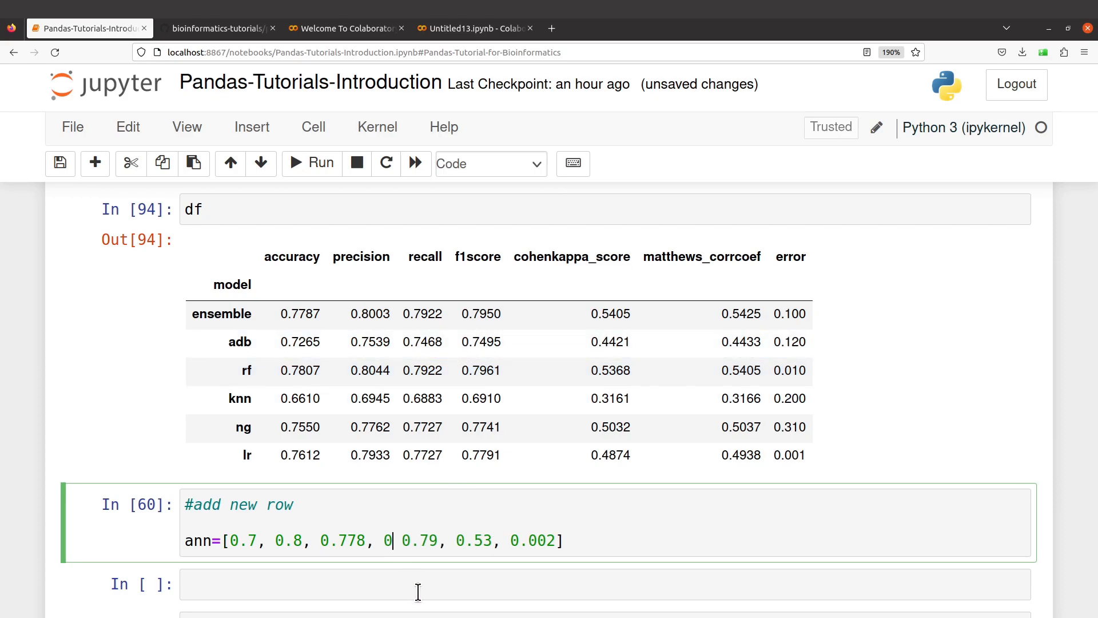
pyautogui.write('.')
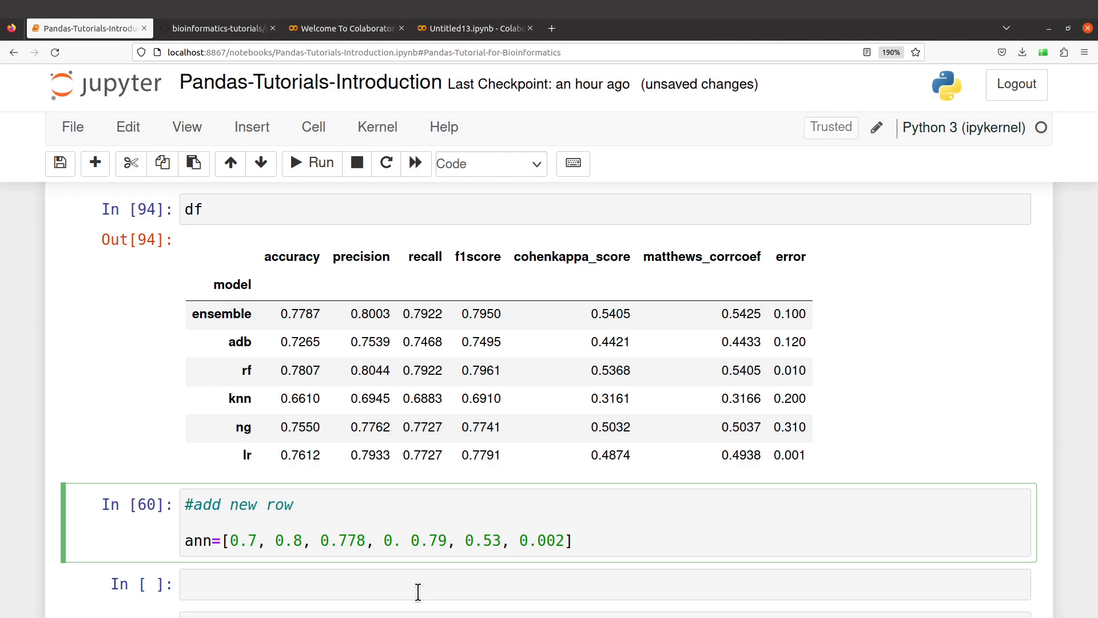
pyautogui.write('0.76,')
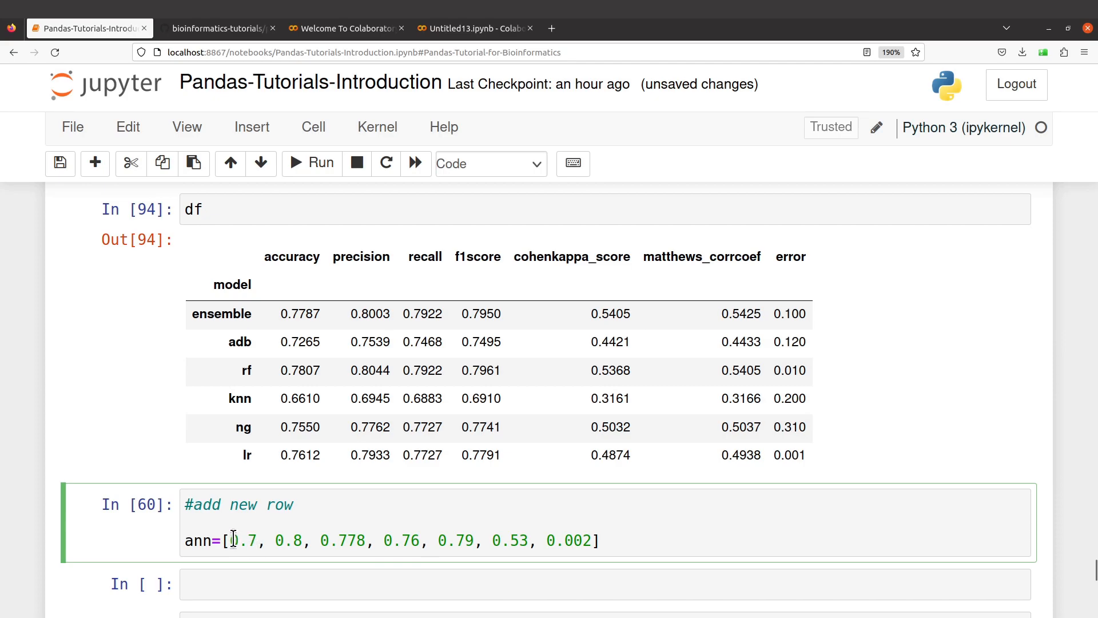
pyautogui.moveTo(401, 539)
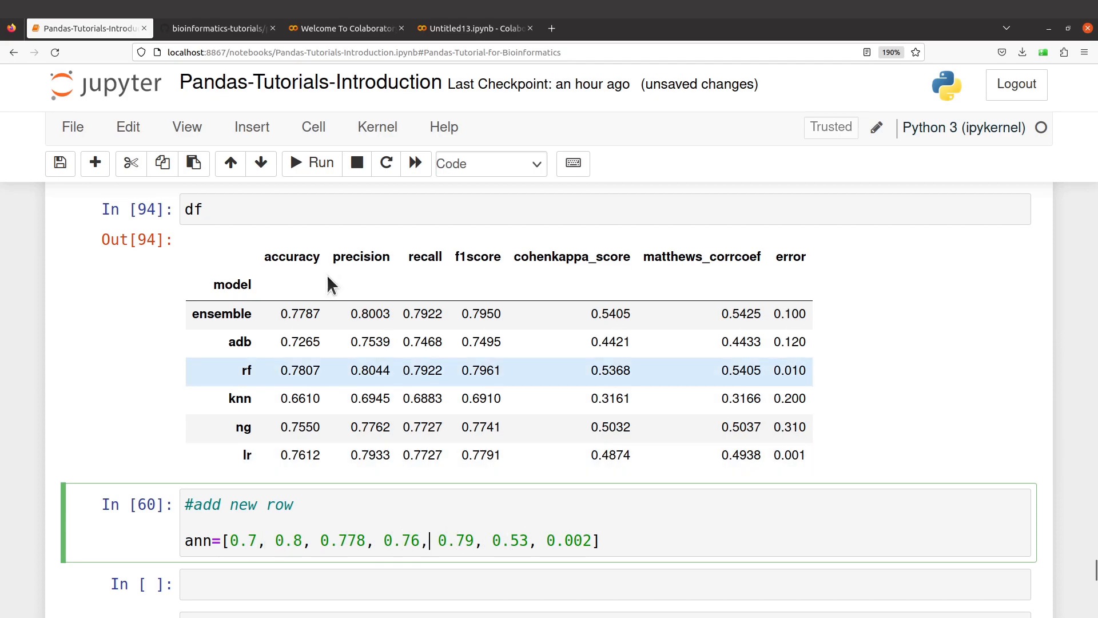
pyautogui.moveTo(477, 261)
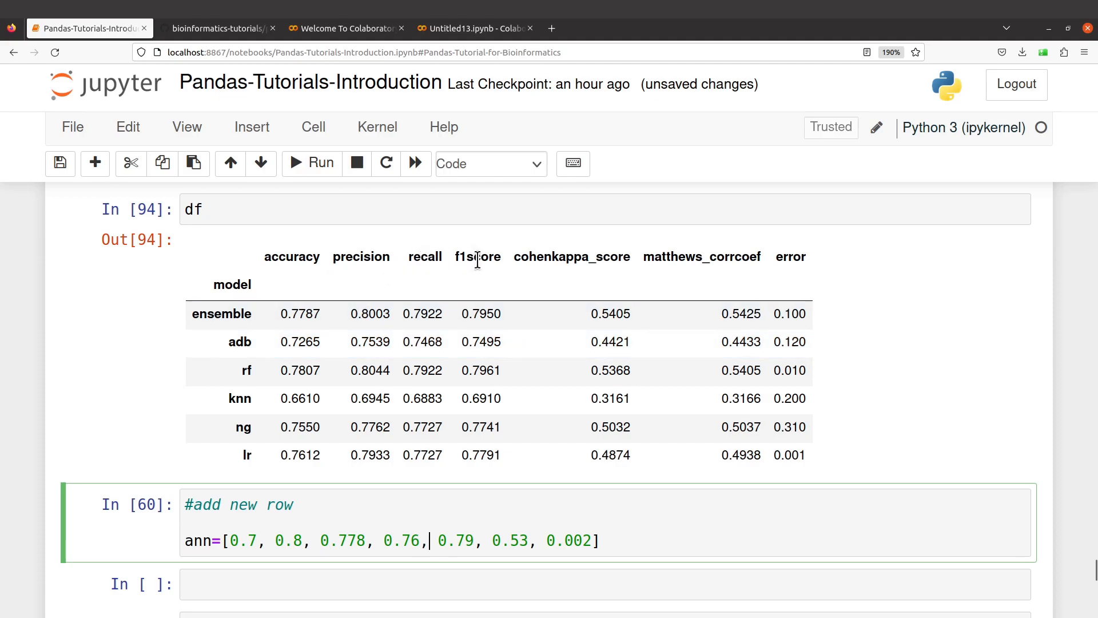
pyautogui.moveTo(829, 374)
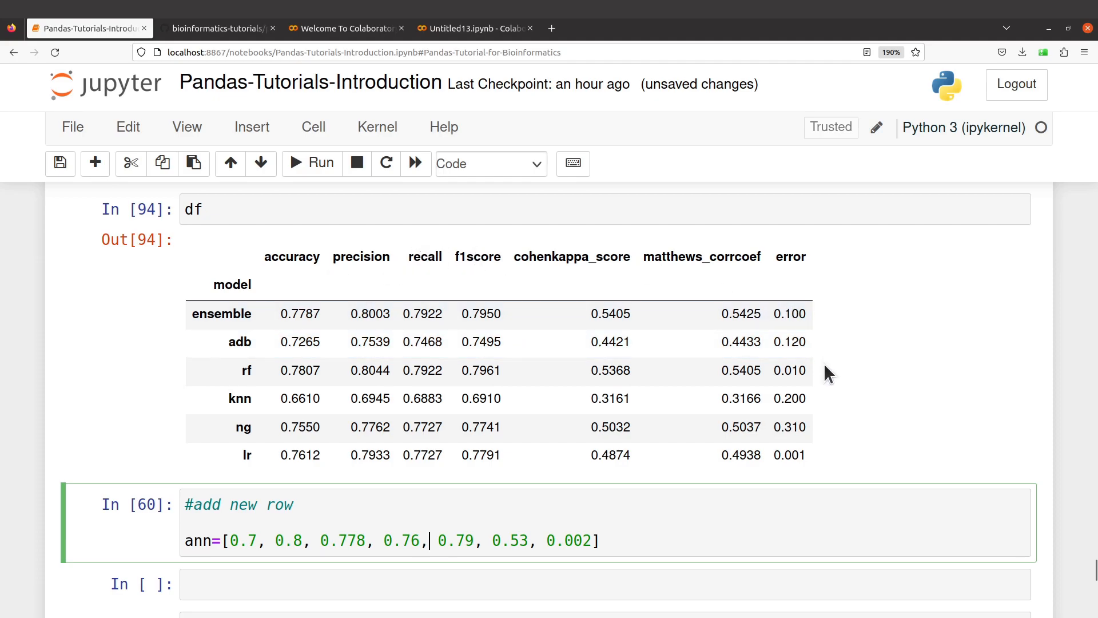
pyautogui.click(601, 540)
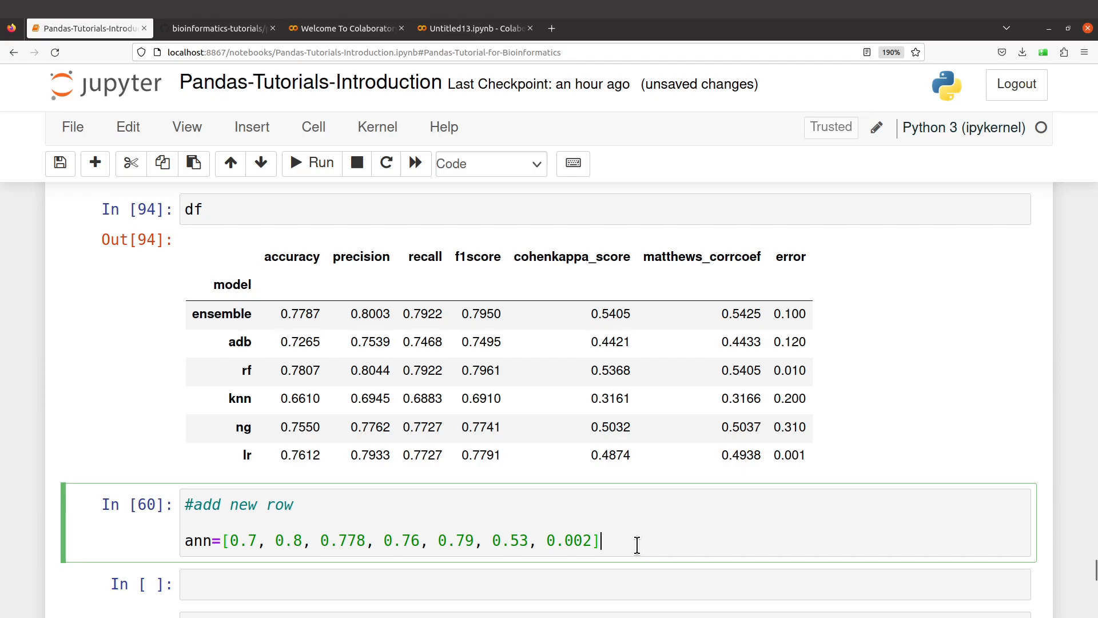
pyautogui.moveTo(311, 163)
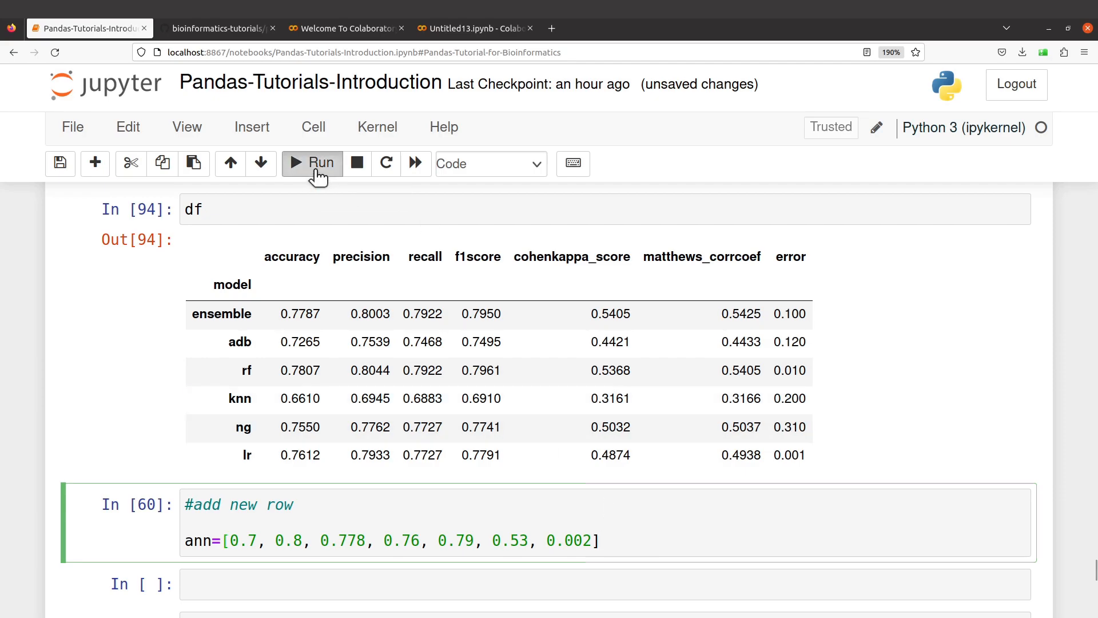
# - Run the ann cell, then run len(ann) to confirm it returns 7
pyautogui.click(311, 163)
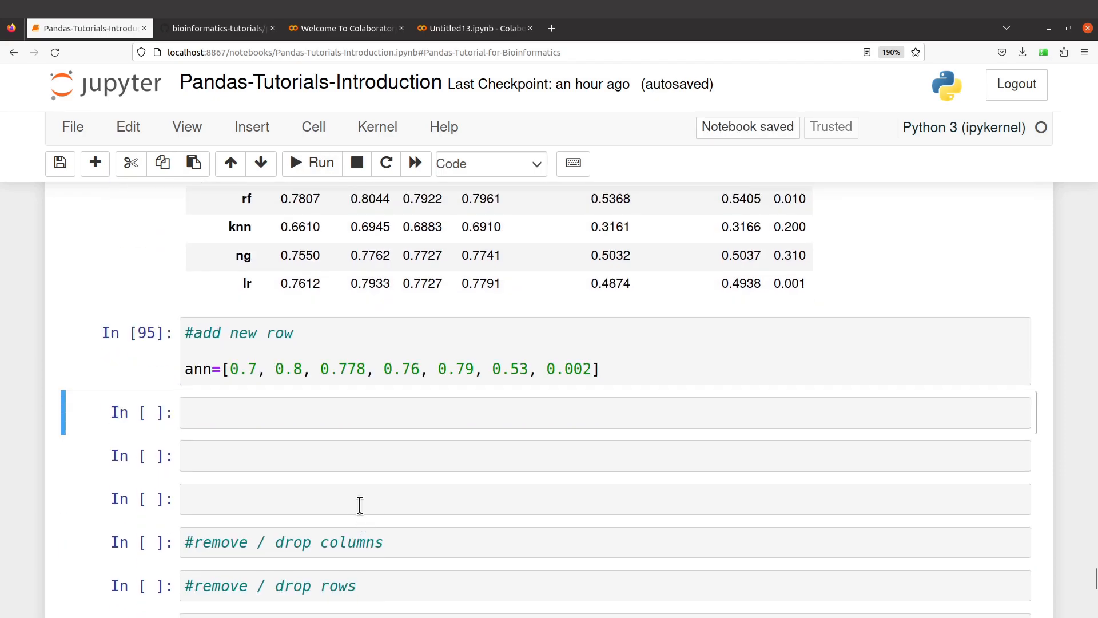
pyautogui.write('len(')
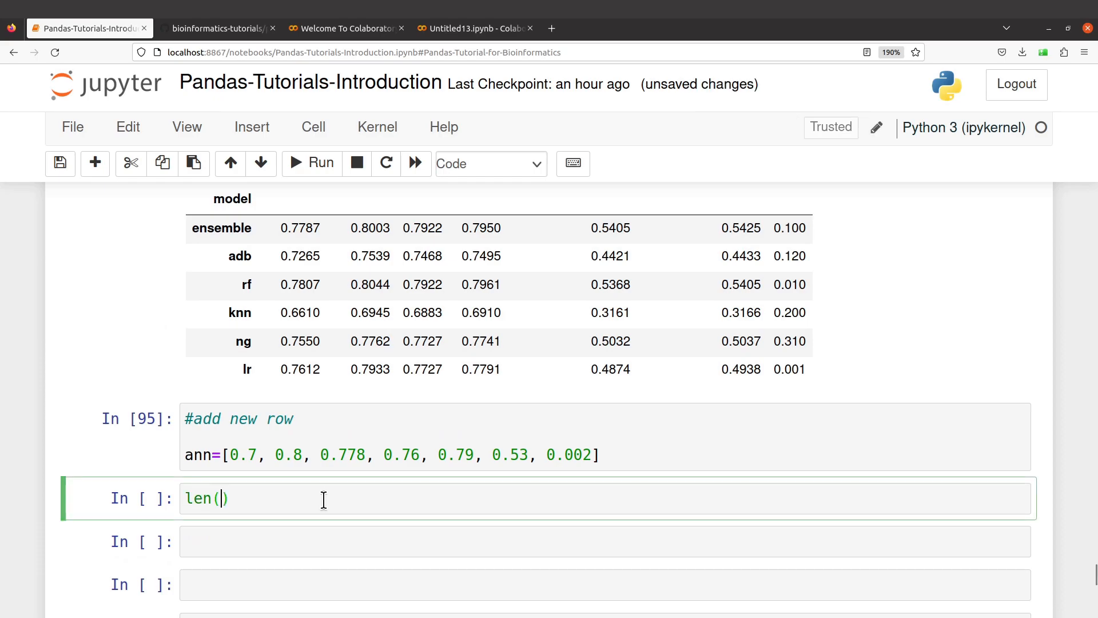
pyautogui.write('ann')
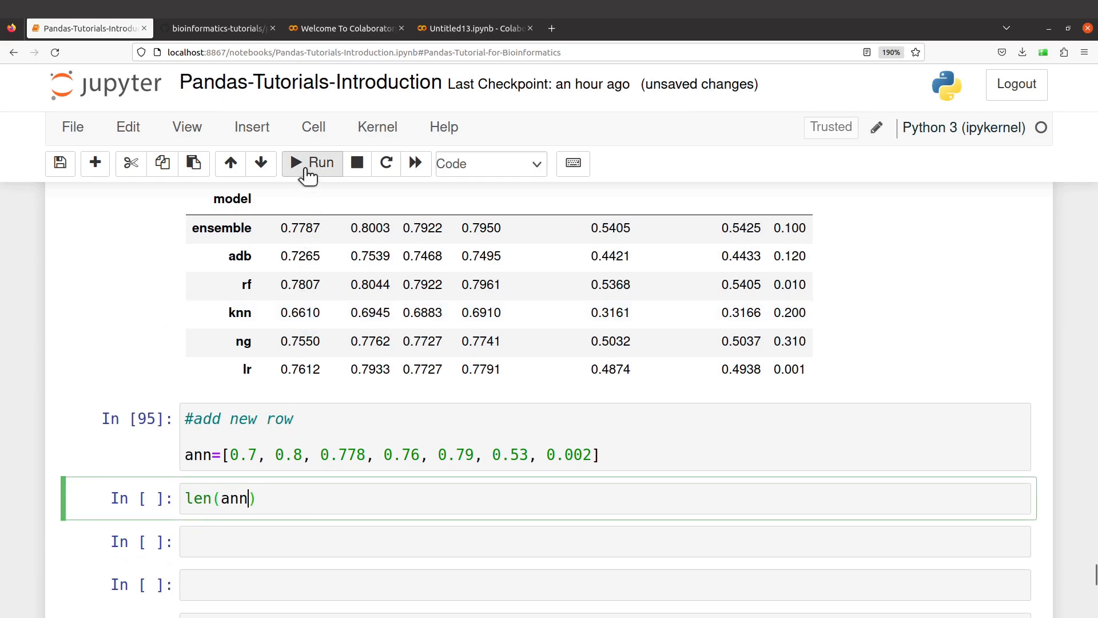
pyautogui.click(310, 162)
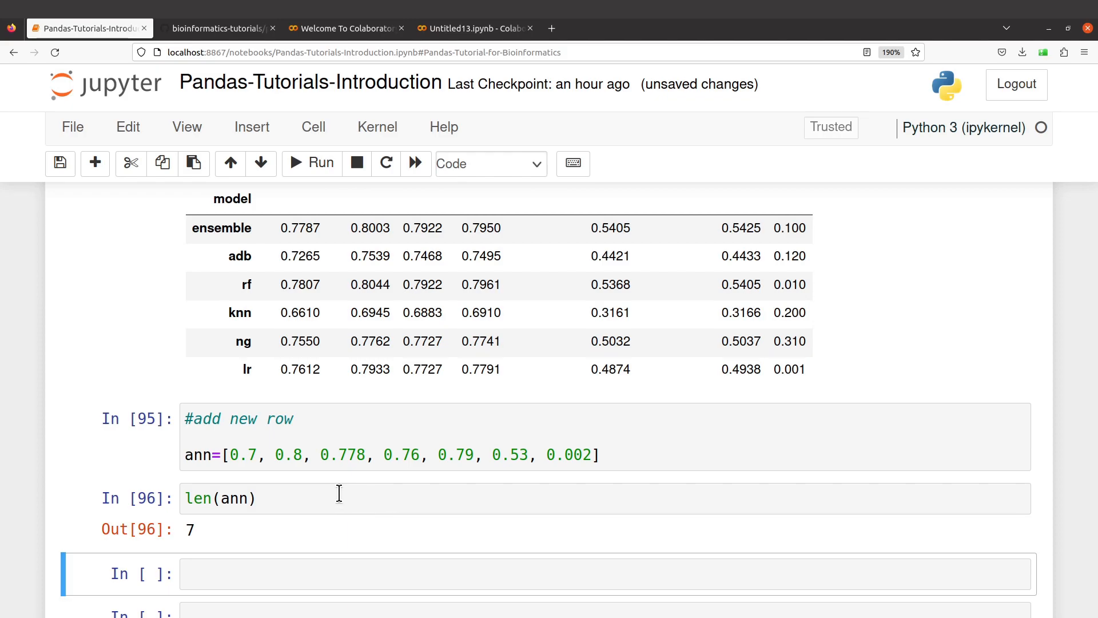
# - Begin writing df.loc['ann'] in the empty cell below
pyautogui.scroll(3)
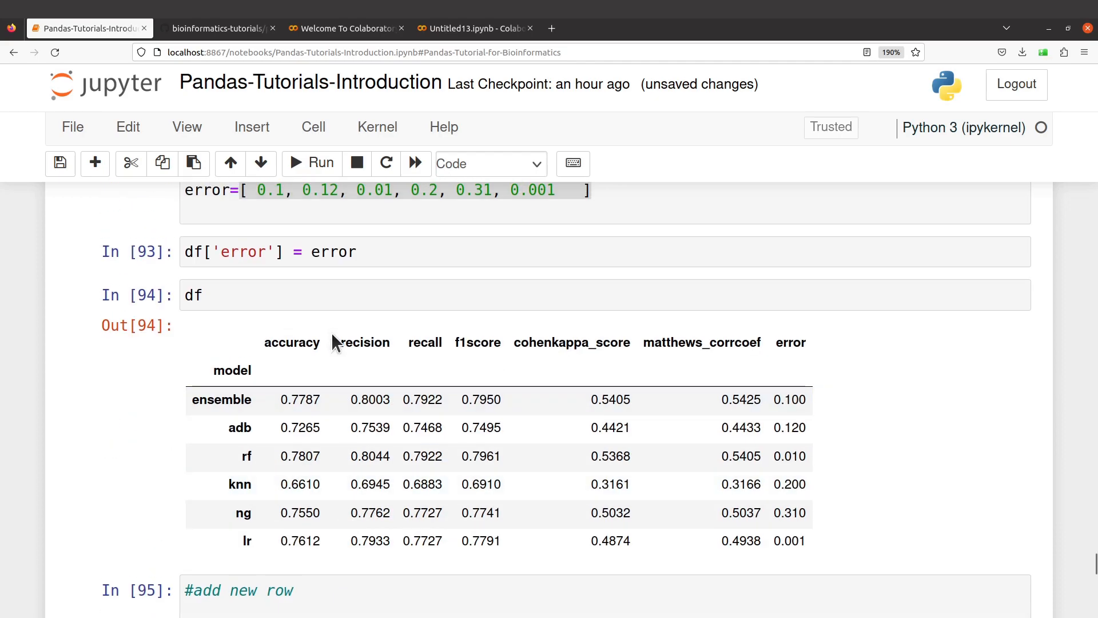
pyautogui.scroll(-3)
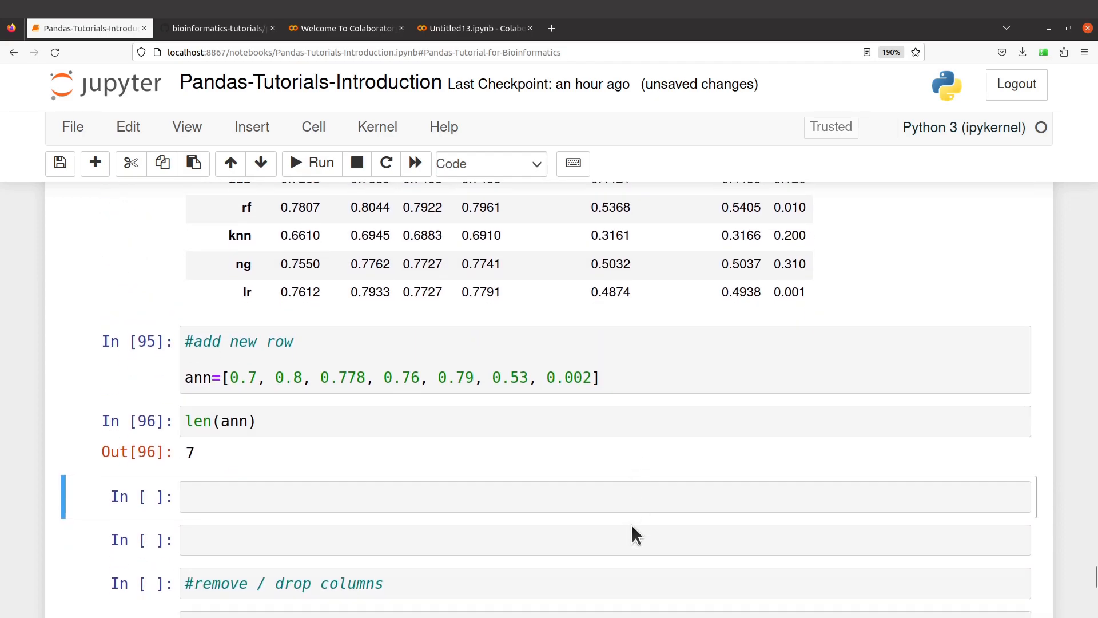
pyautogui.scroll(-3)
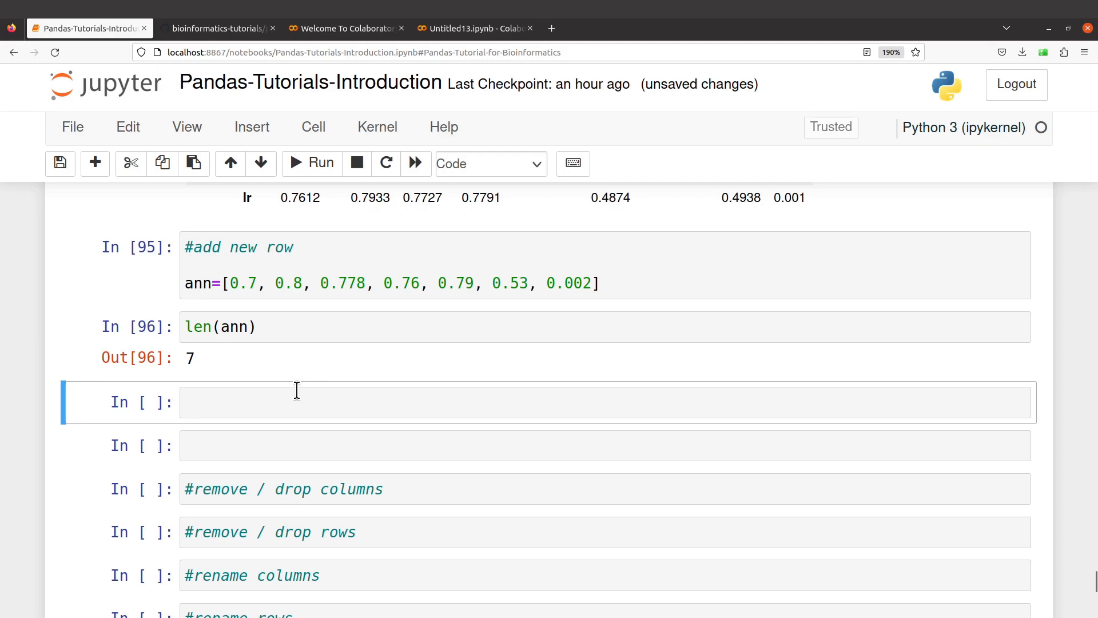
pyautogui.click(374, 402)
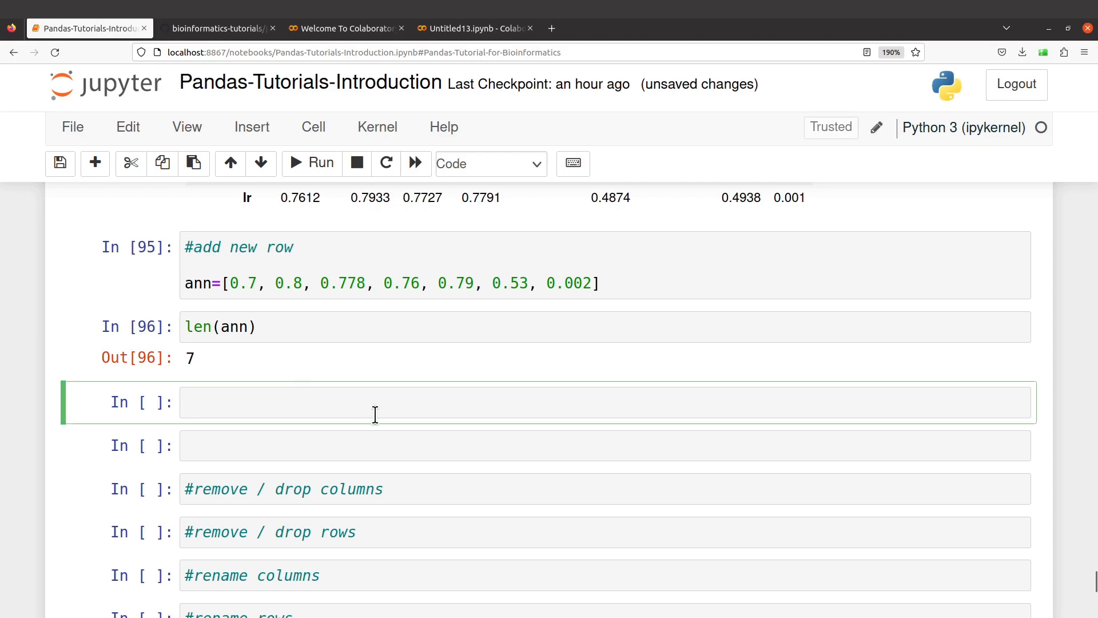
pyautogui.write('df')
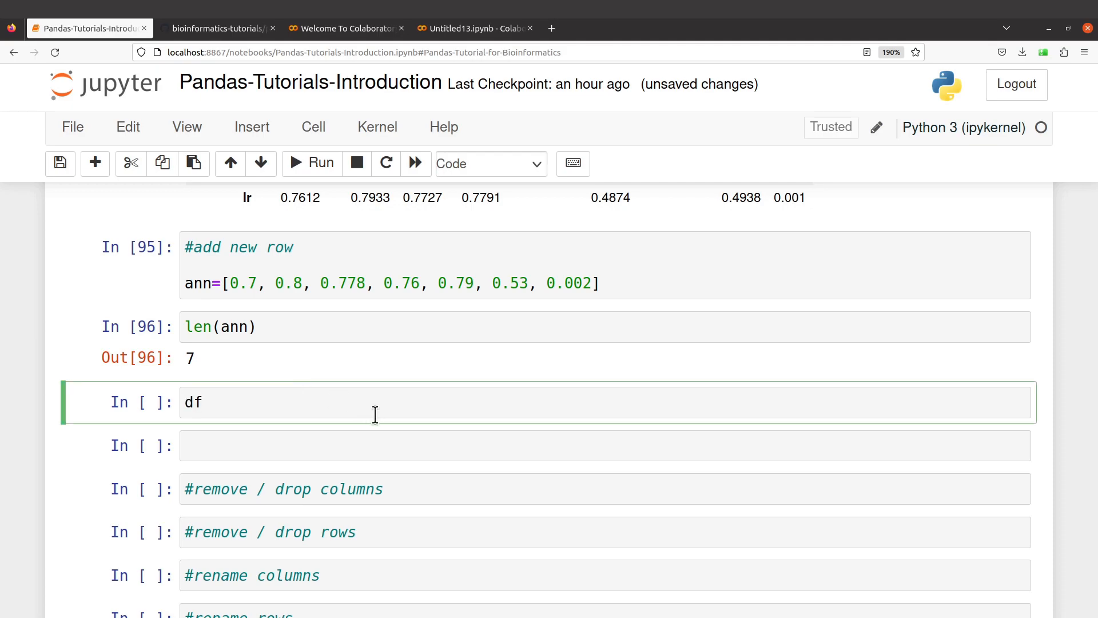
pyautogui.write('.loc')
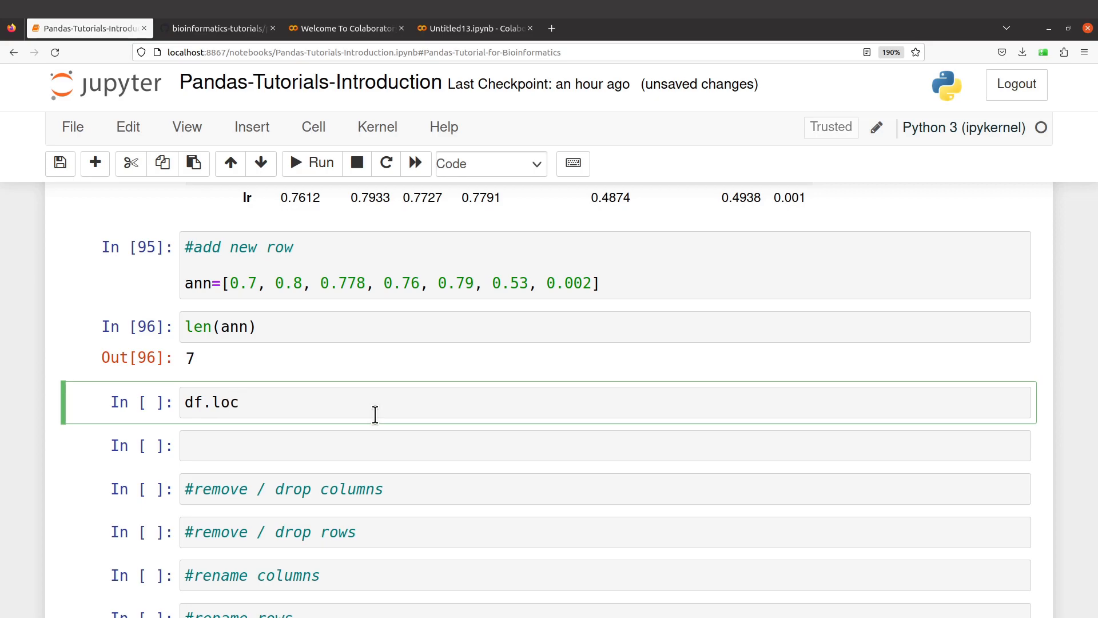
pyautogui.click(237, 402)
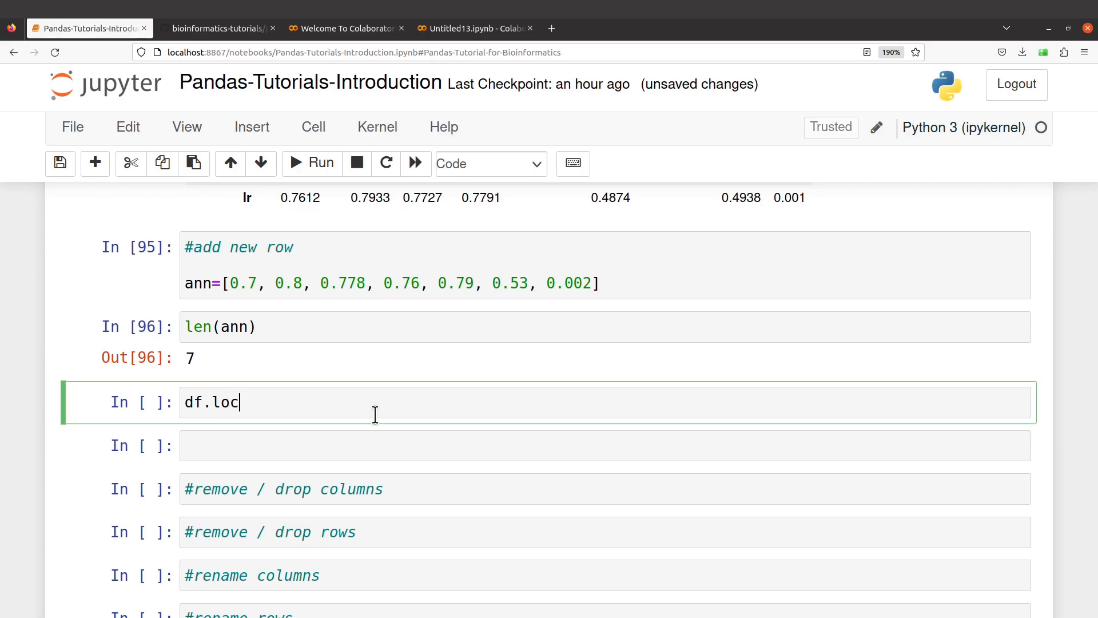
pyautogui.write("['an']")
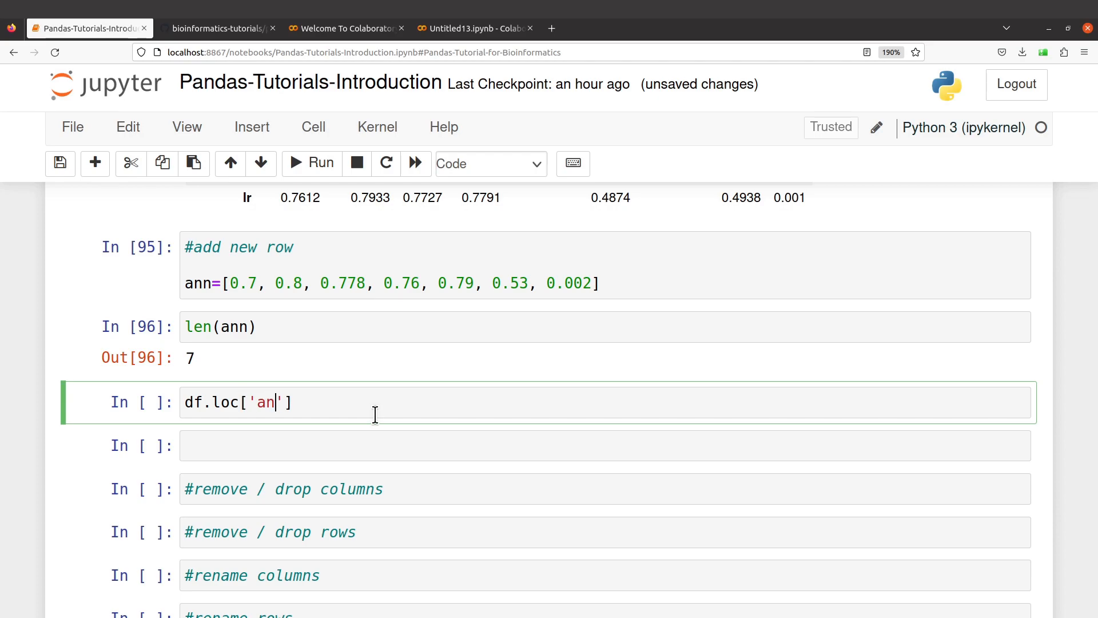
pyautogui.write('n')
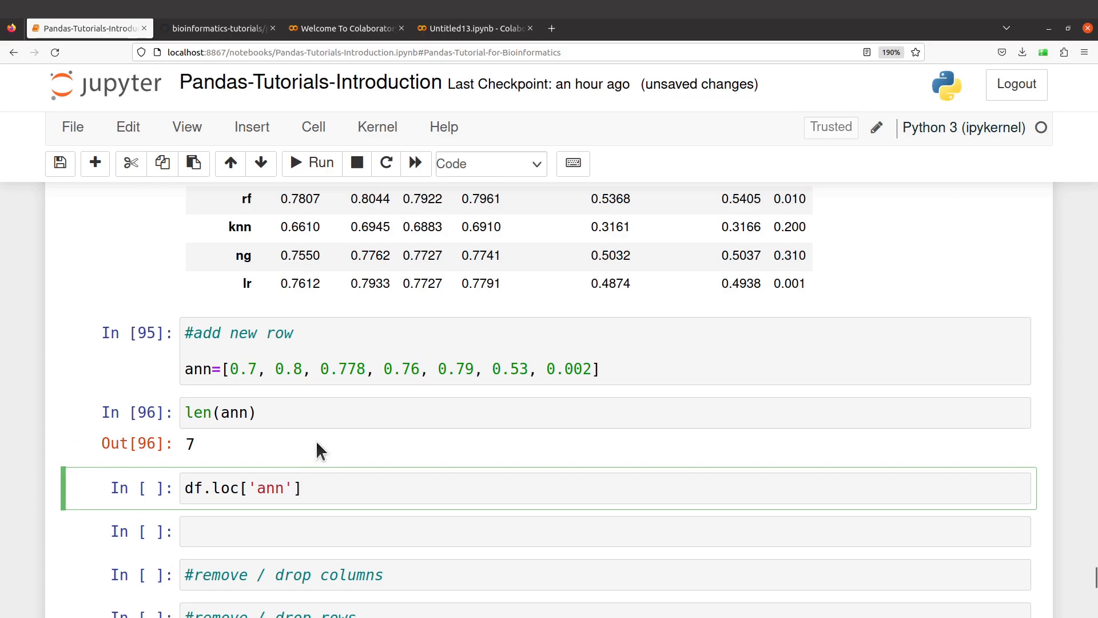
# - Complete and run df.loc['ann'] = ann, then start entering df to display the table
pyautogui.scroll(3)
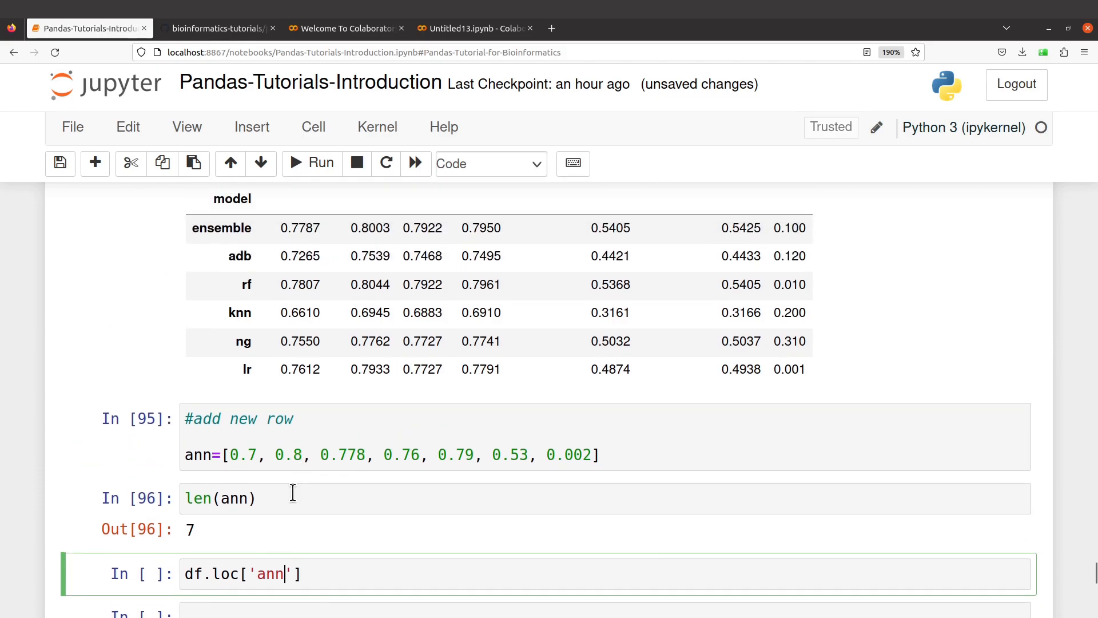
pyautogui.moveTo(284, 574)
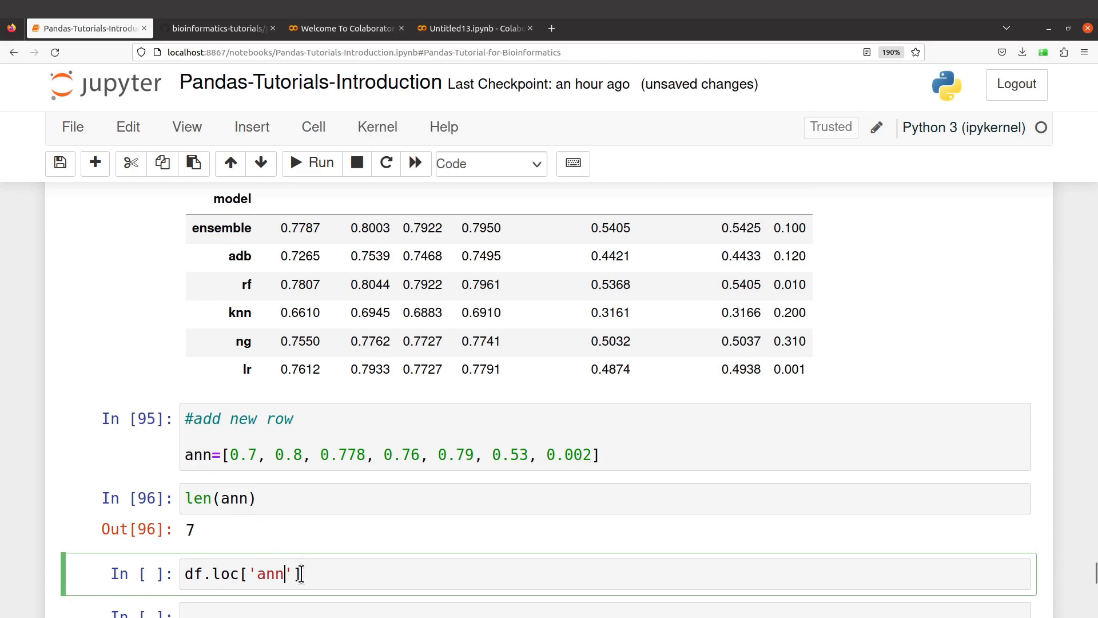
pyautogui.write('=')
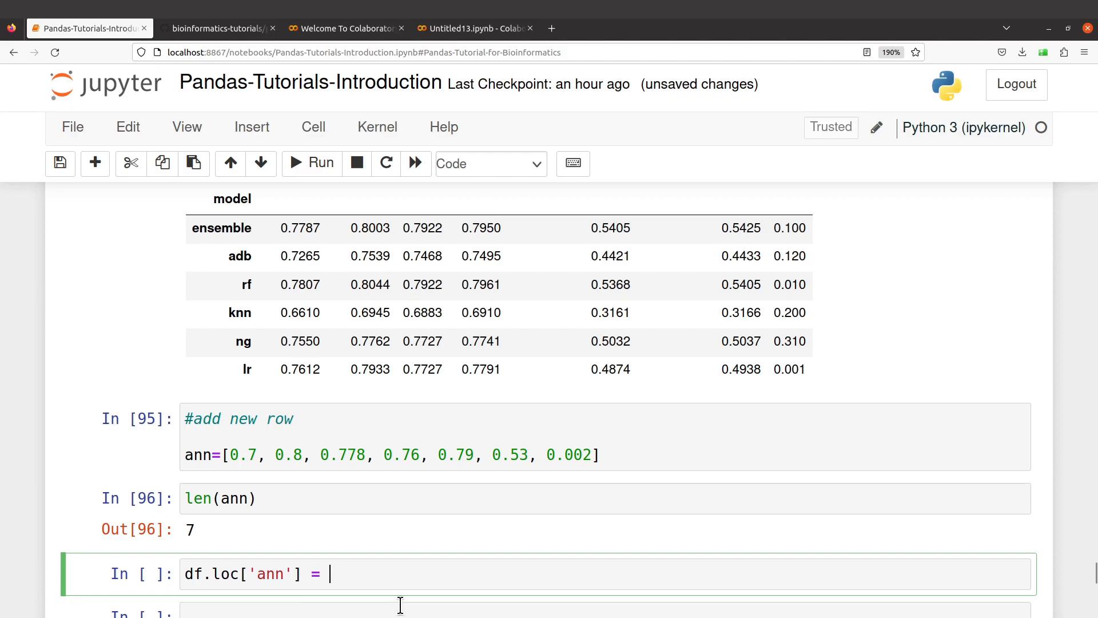
pyautogui.write('ann')
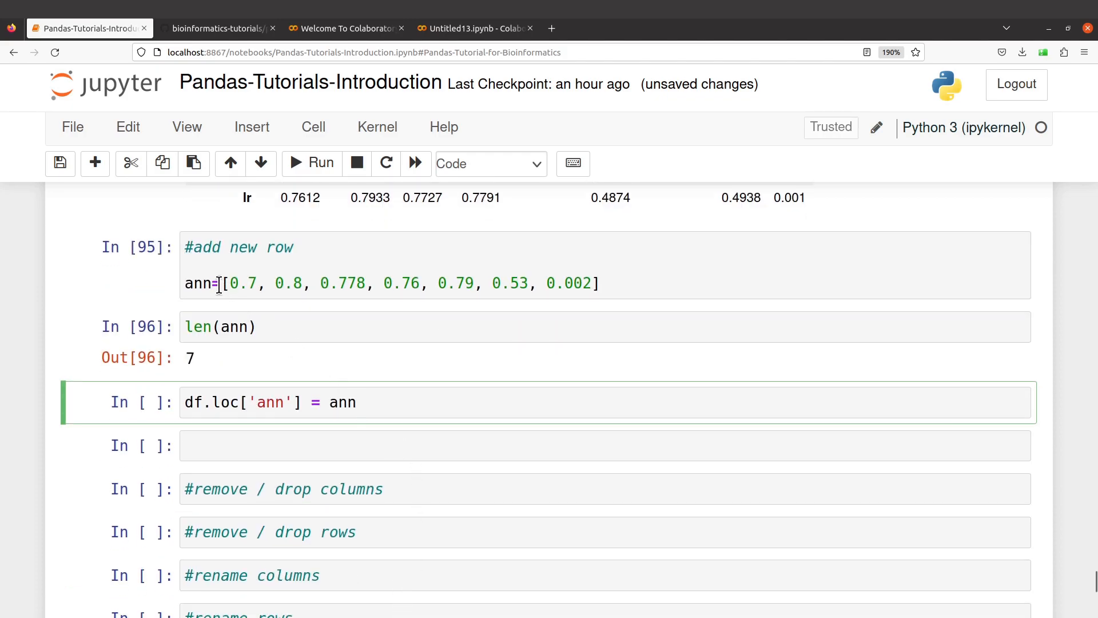
pyautogui.moveTo(408, 403)
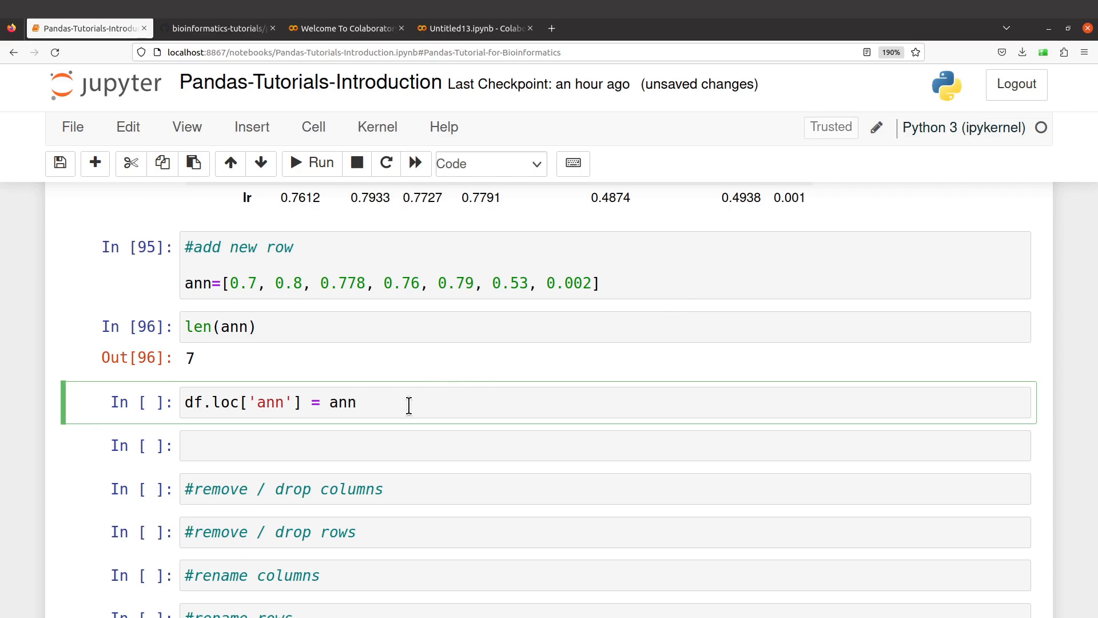
pyautogui.click(311, 163)
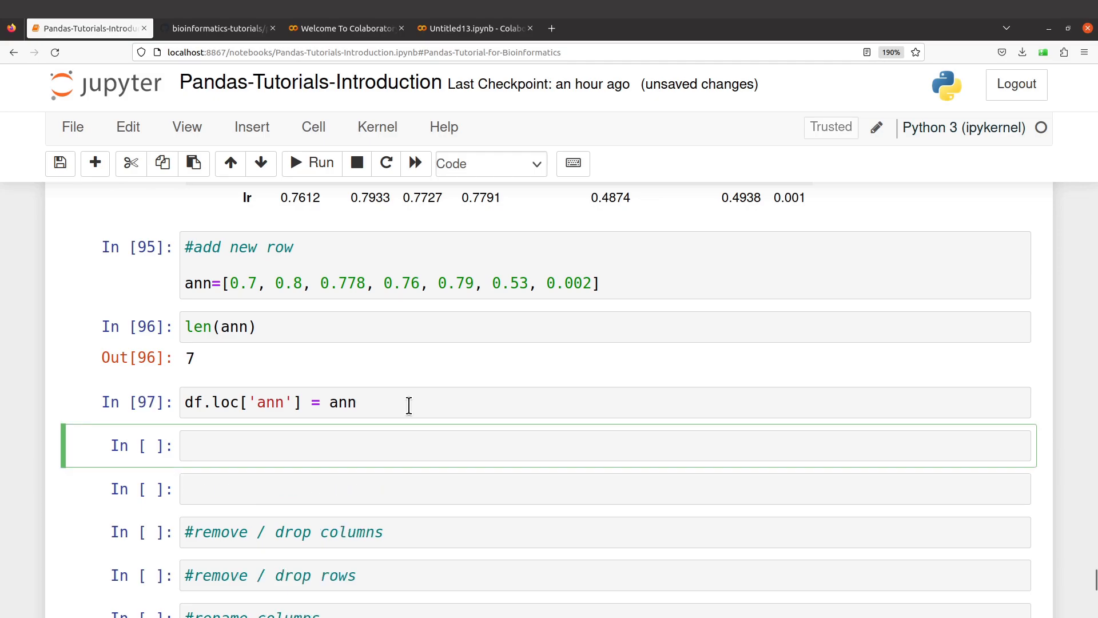
pyautogui.write('df')
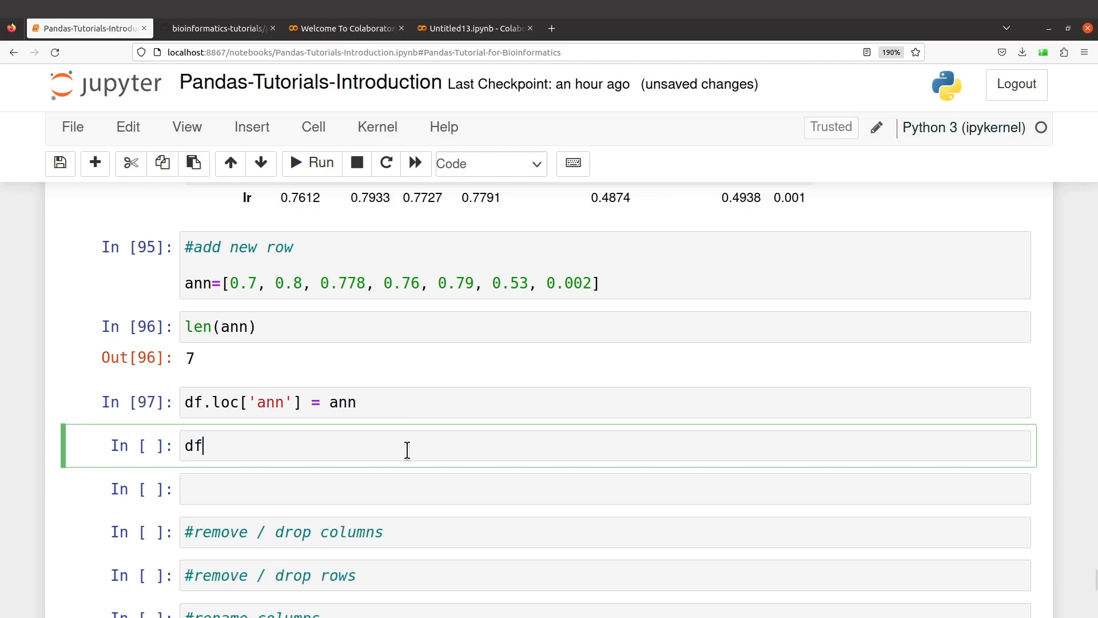